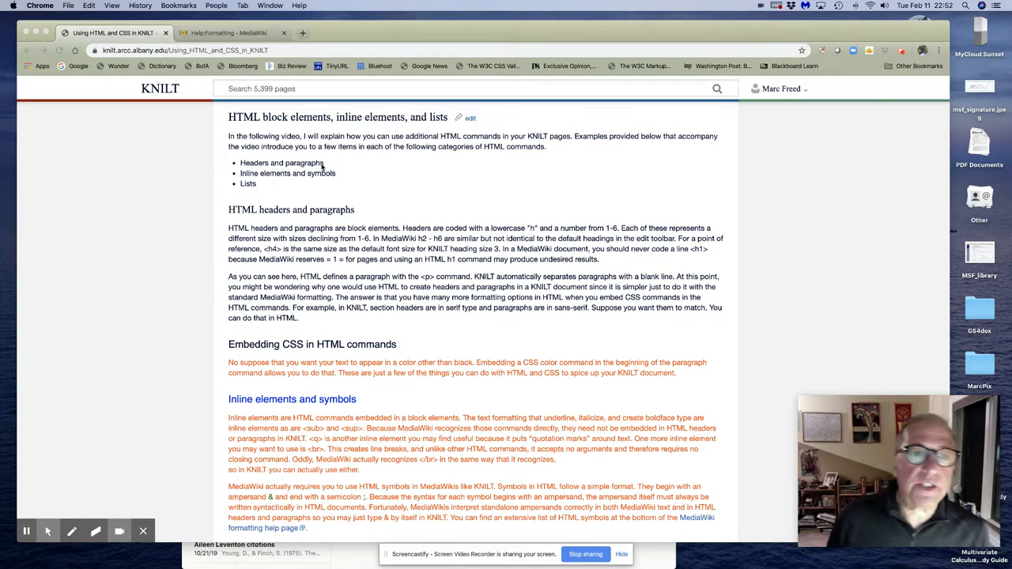
mouse_move(323, 163)
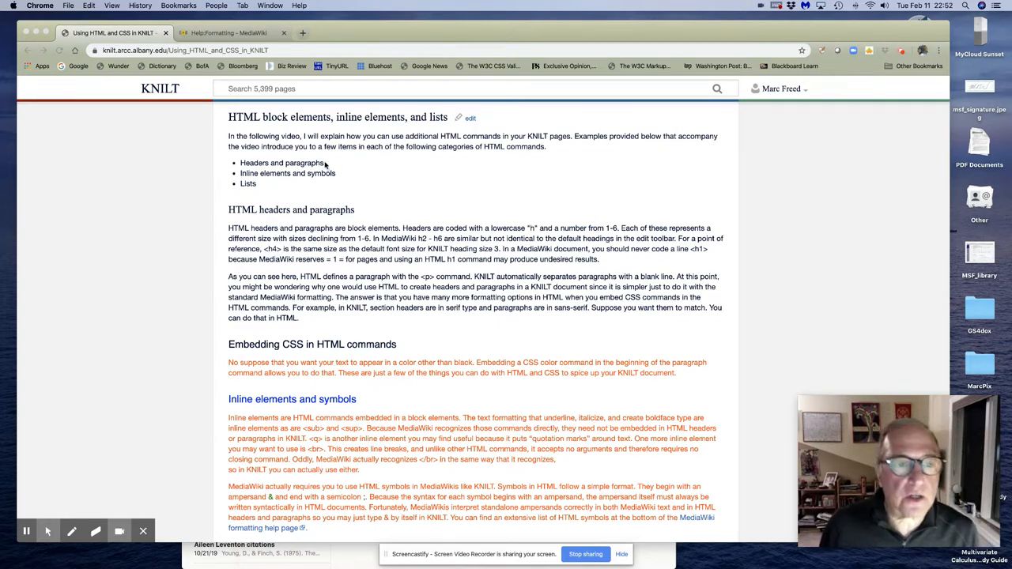
mouse_move(339, 174)
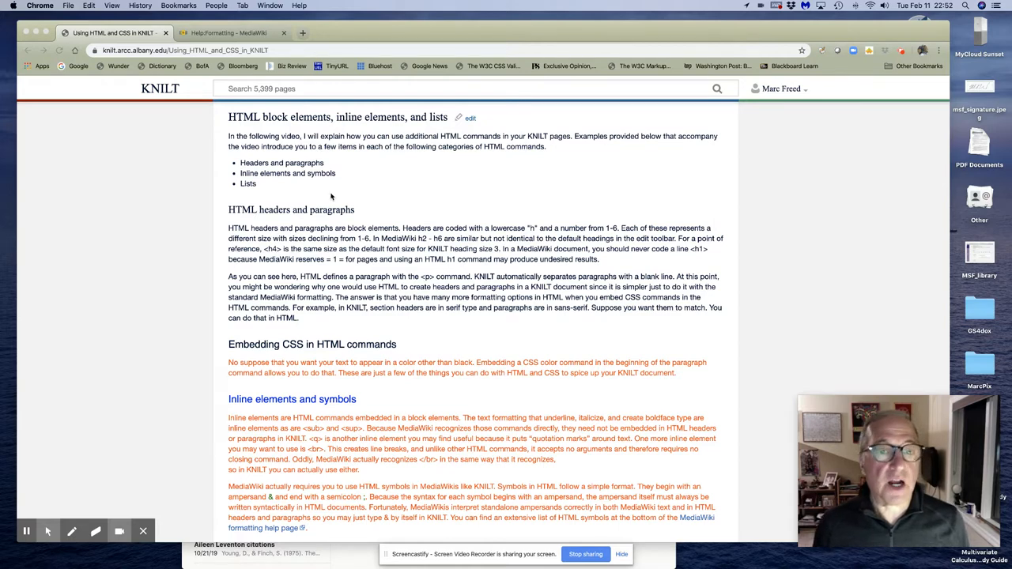
mouse_move(411, 231)
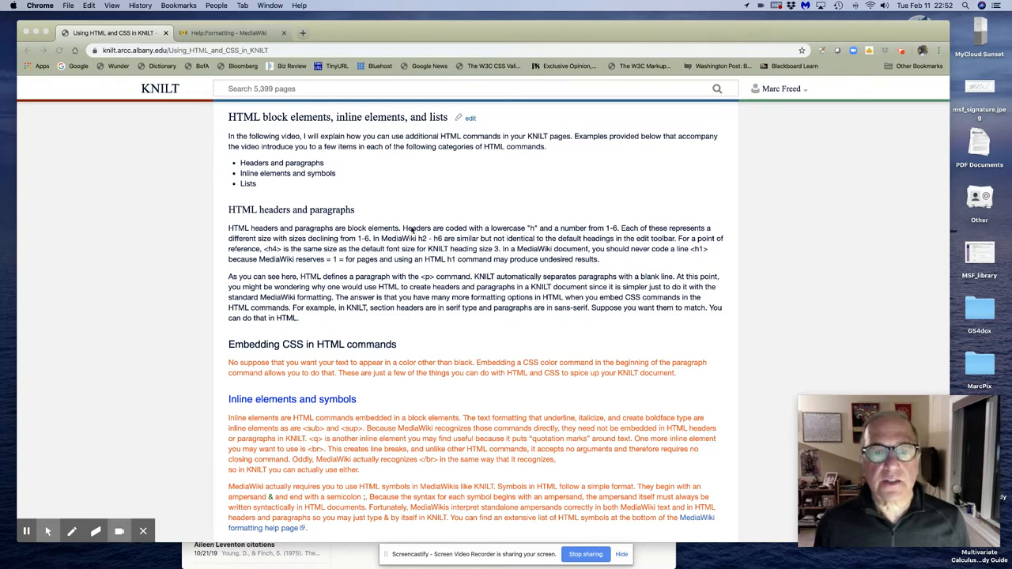
mouse_move(522, 231)
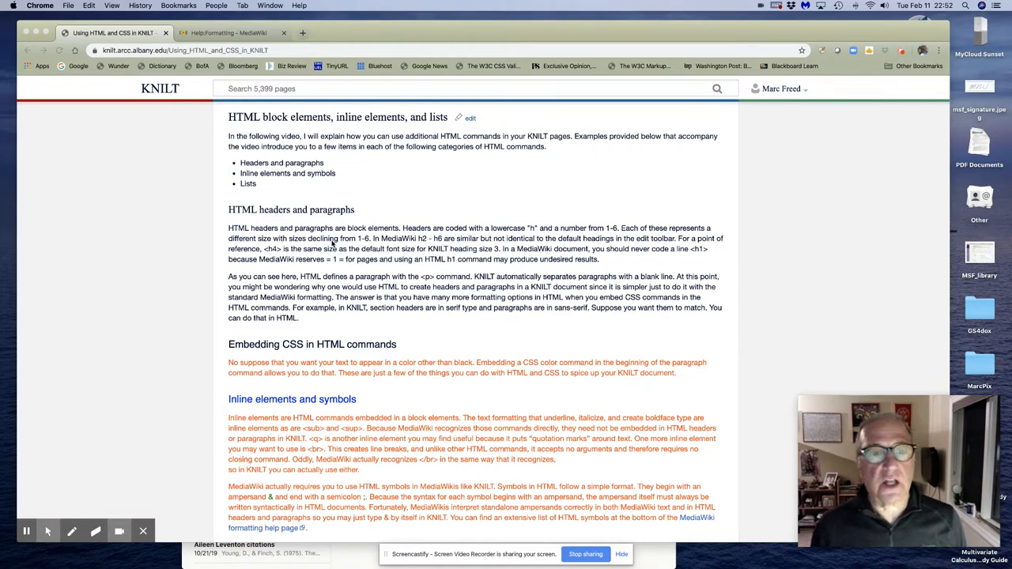
mouse_move(405, 237)
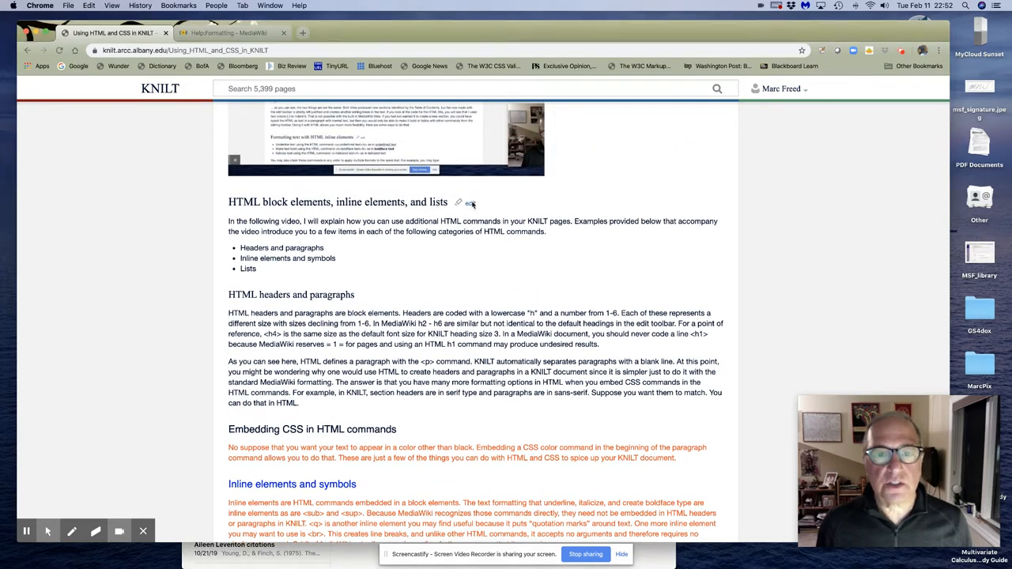
Open the block elements section for editing and check the heading-level choices in its toolbar.
left_click(471, 203)
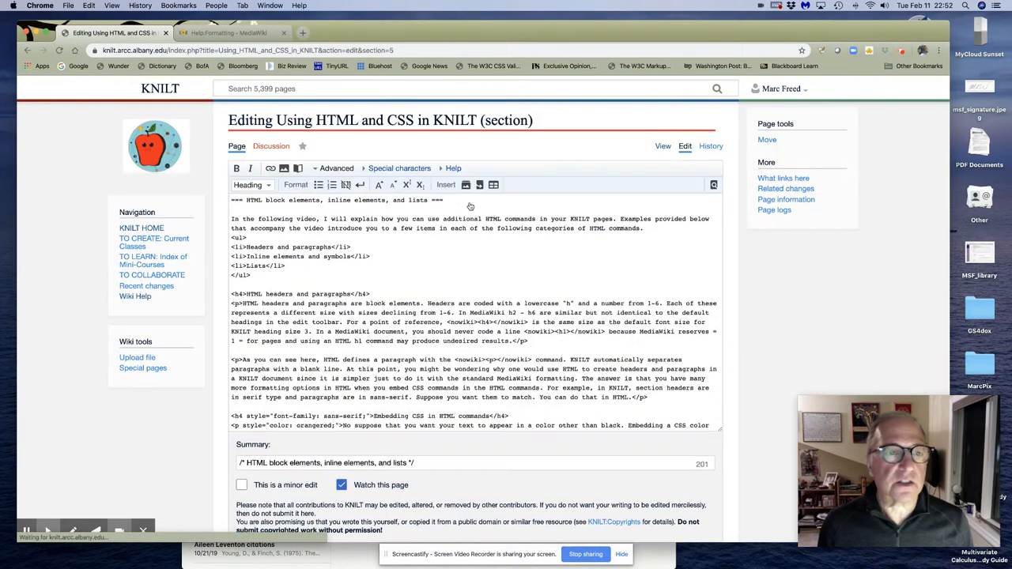
left_click(253, 184)
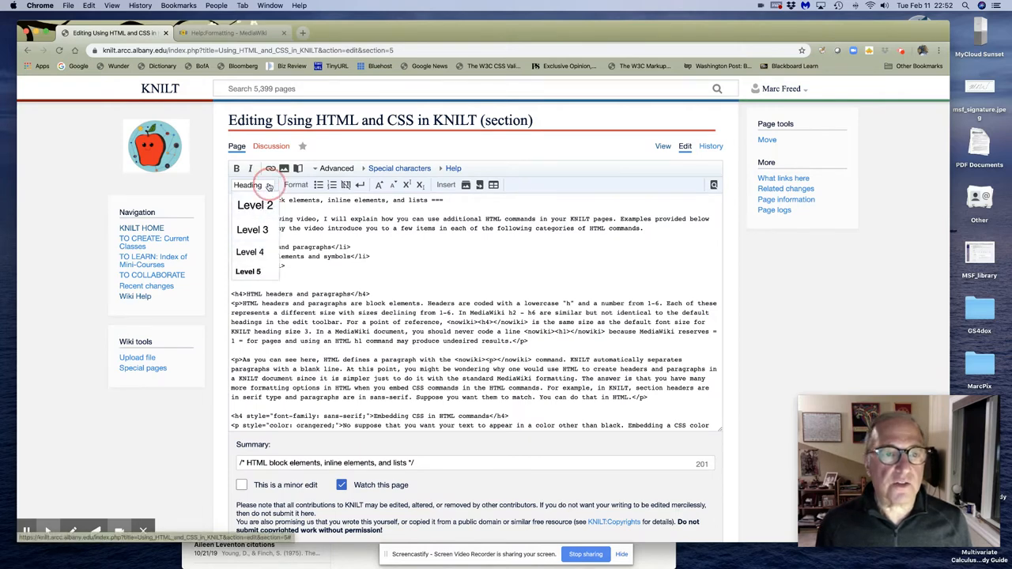
left_click(269, 183)
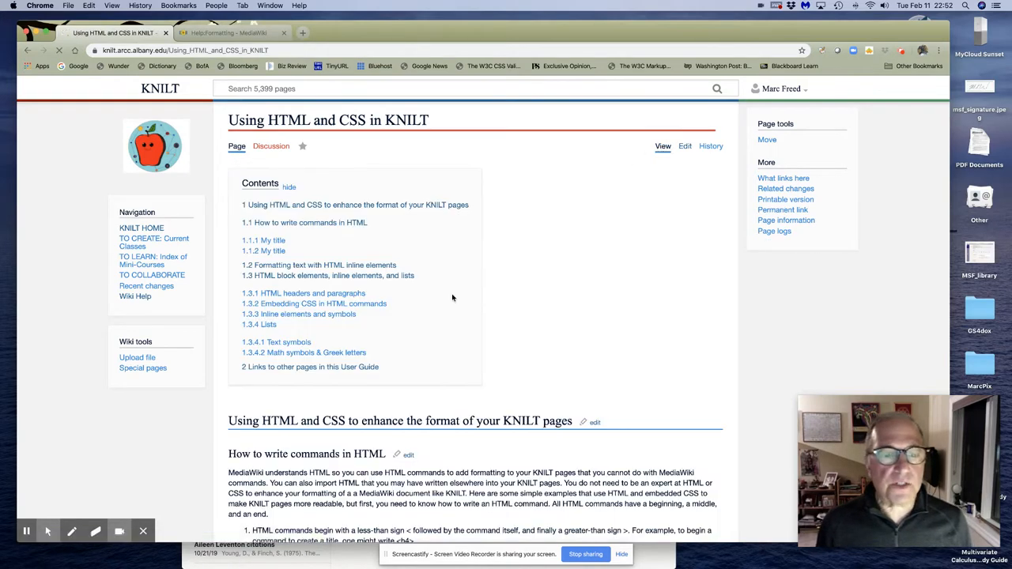
scroll("down", 3)
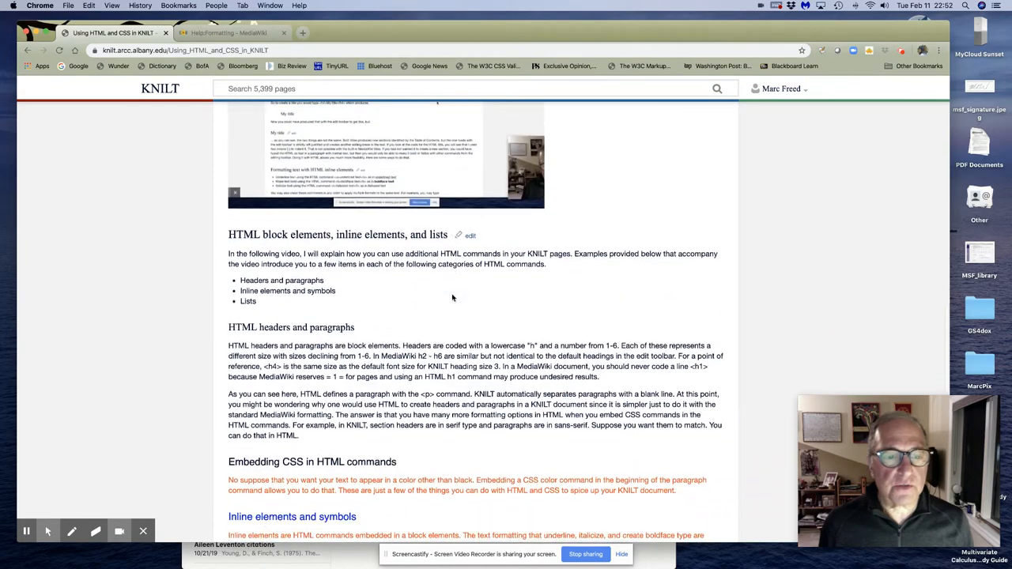
scroll("down", 3)
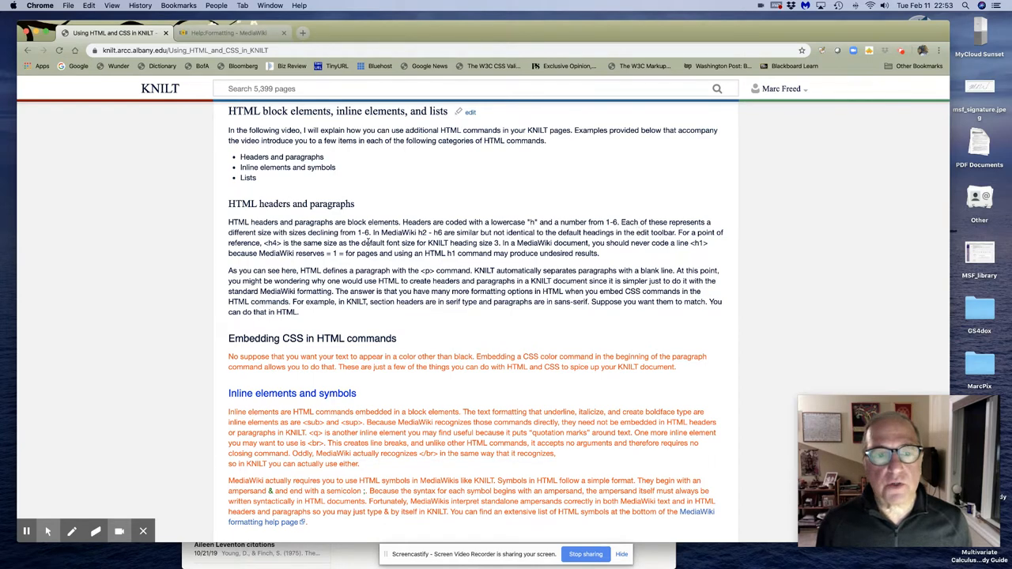
mouse_move(275, 244)
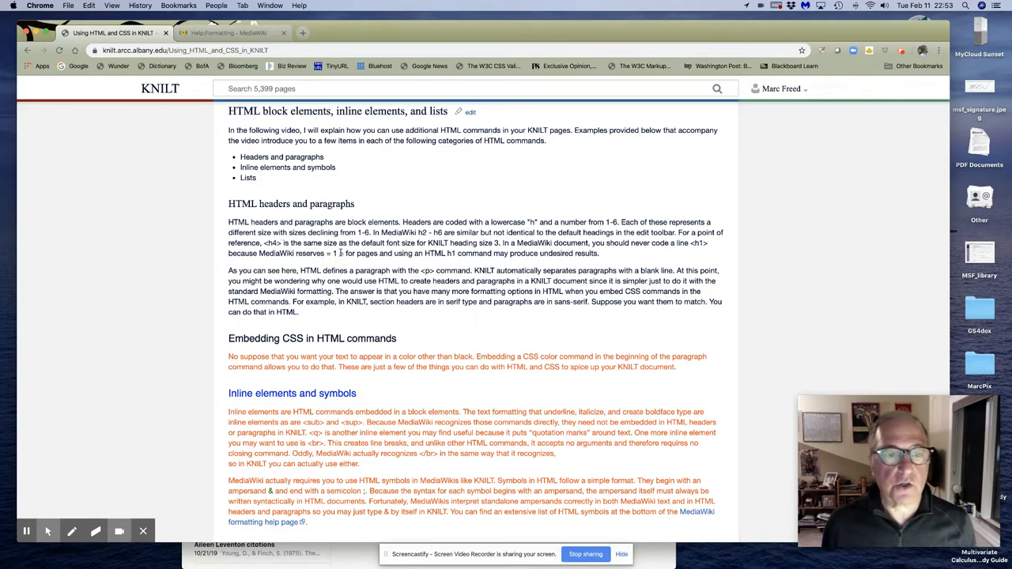
mouse_move(342, 253)
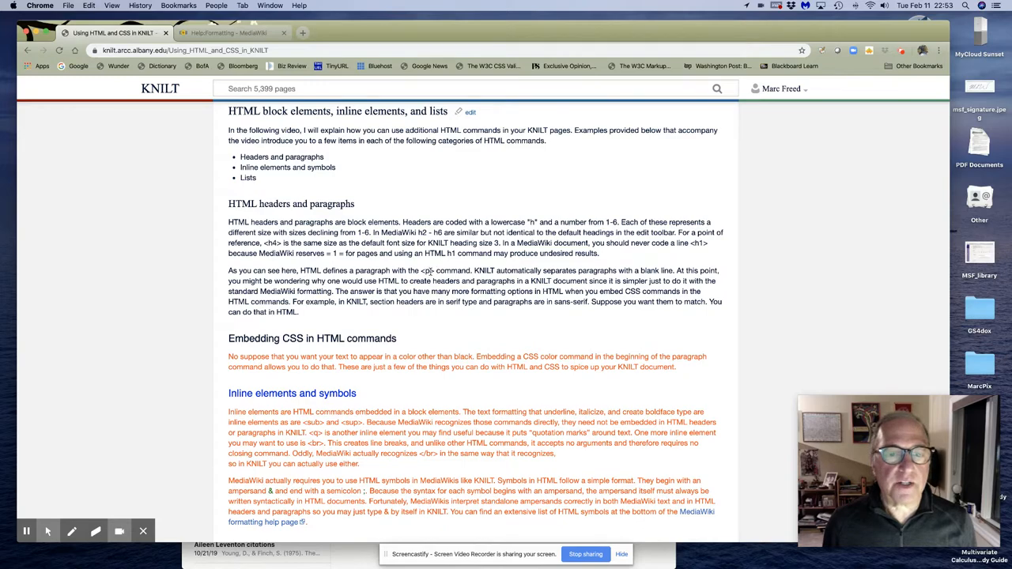
mouse_move(571, 152)
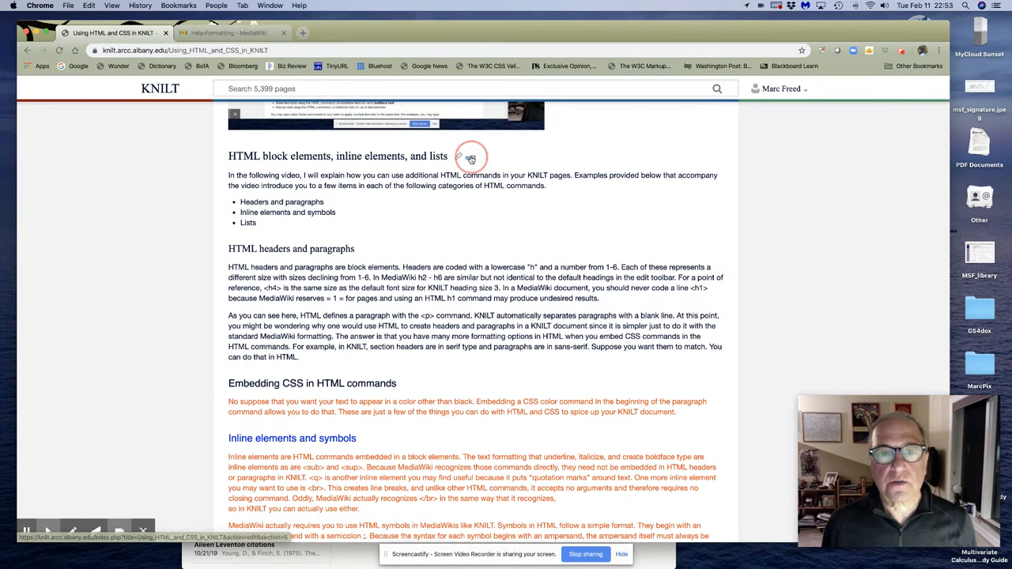
Reopen the section editor and scroll its source to the inline elements and symbols paragraphs.
left_click(472, 157)
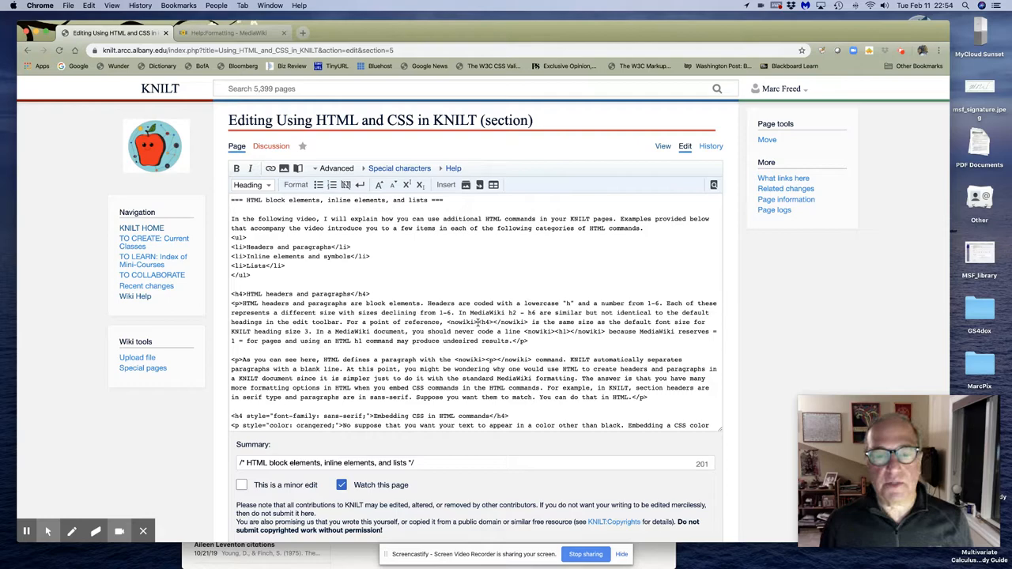
mouse_move(392, 342)
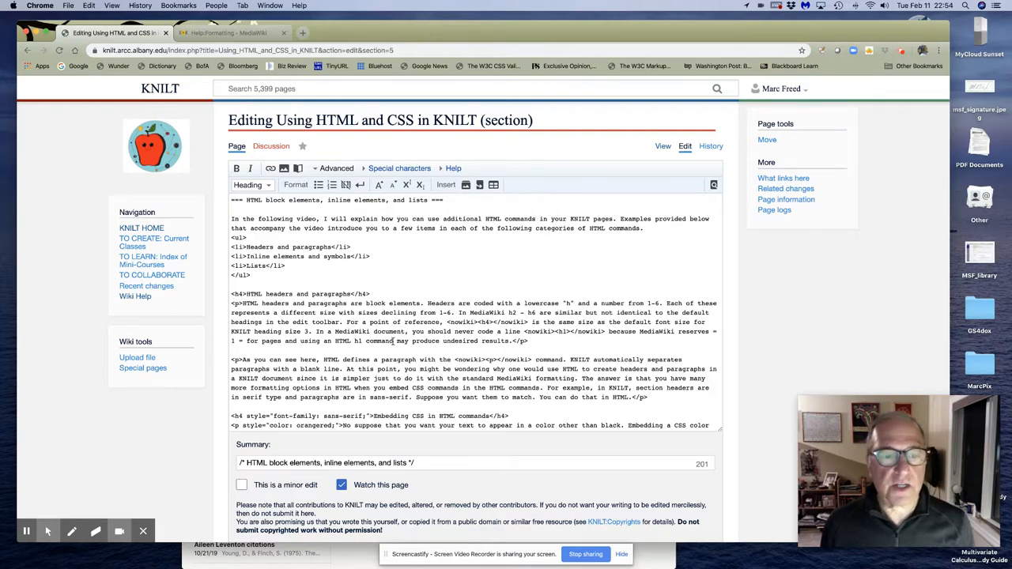
scroll("down", 3)
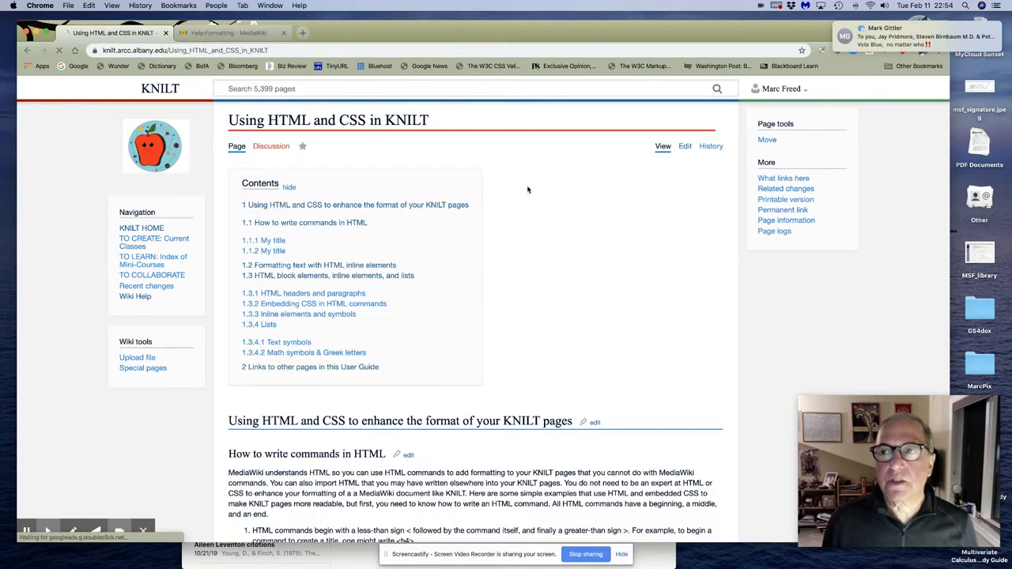
mouse_move(344, 313)
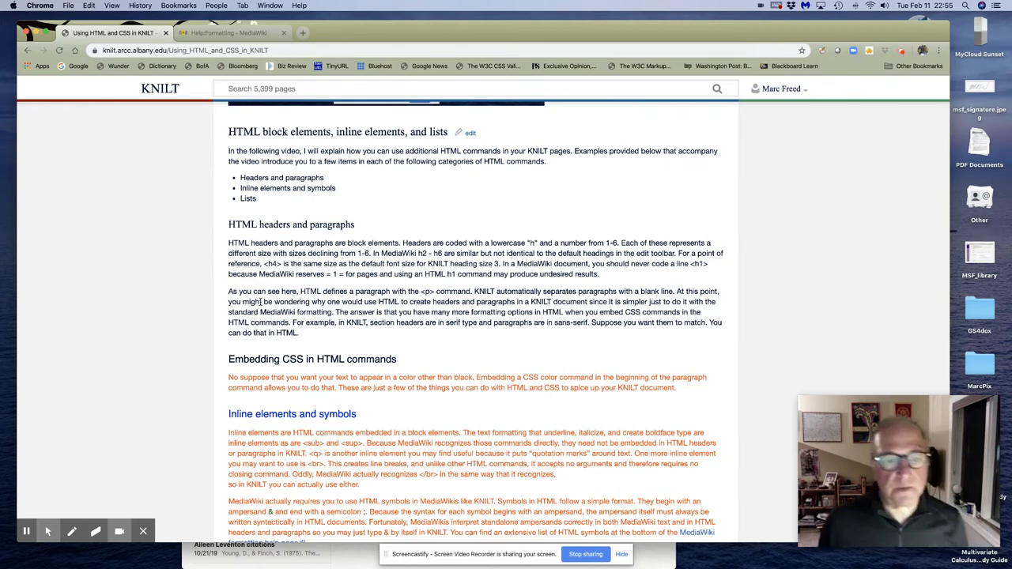
mouse_move(257, 370)
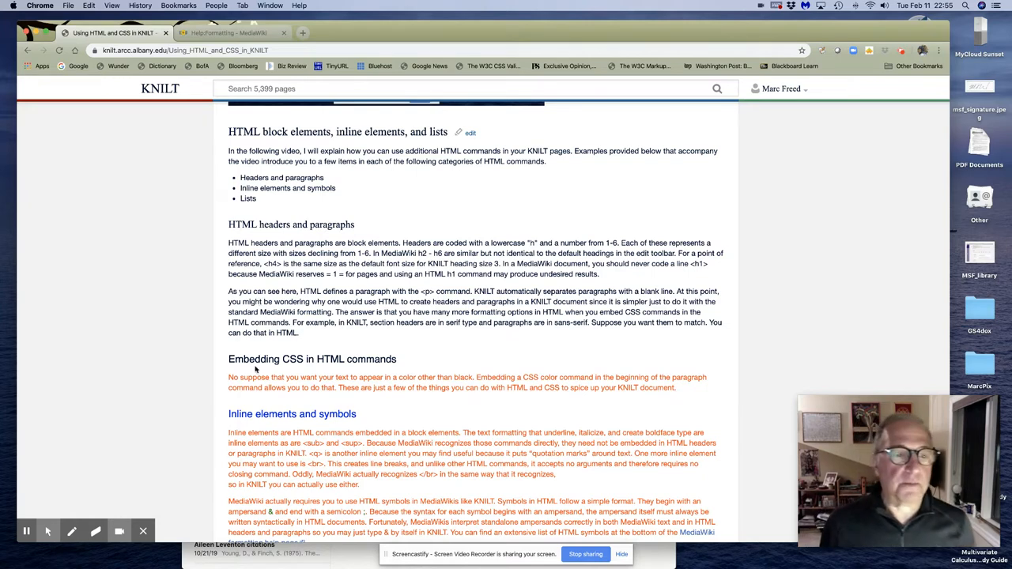
mouse_move(392, 361)
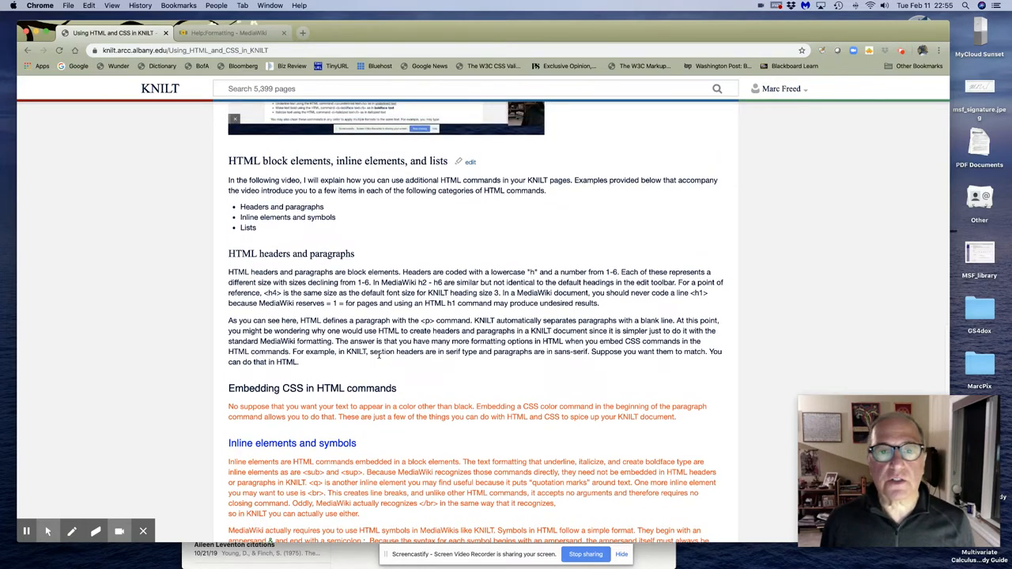
left_click(470, 162)
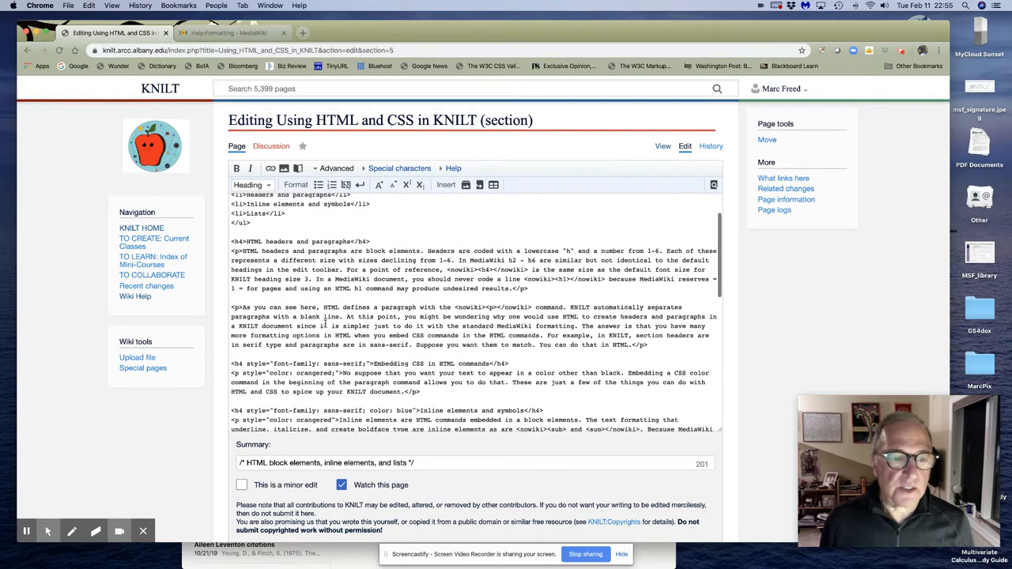
scroll("down", 3)
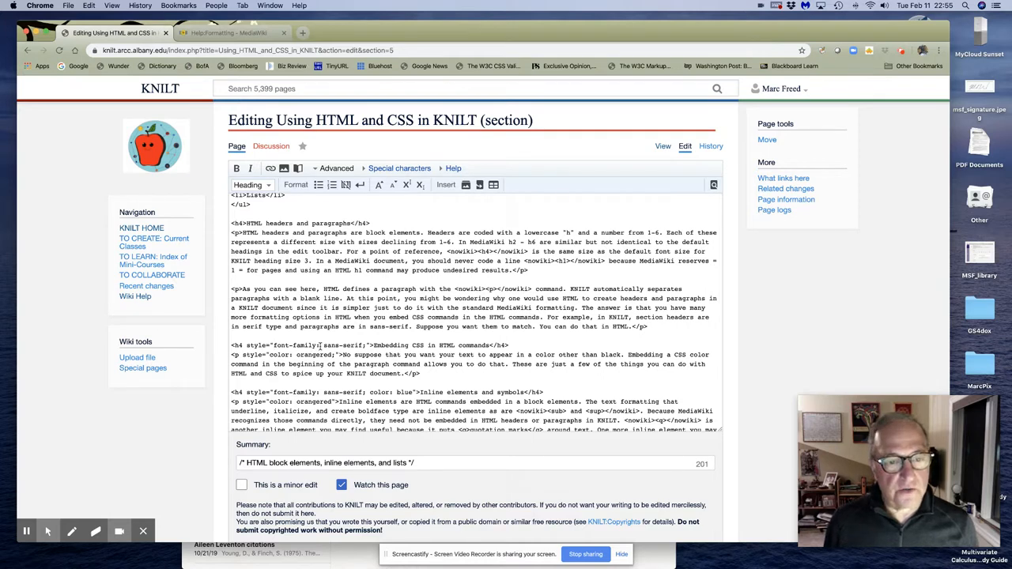
mouse_move(320, 348)
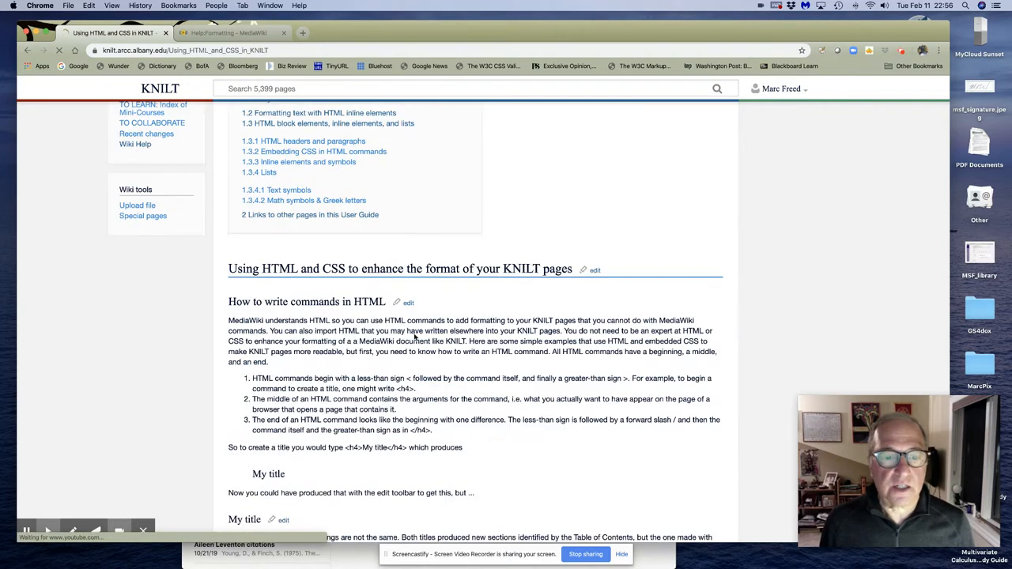
scroll("down", 3)
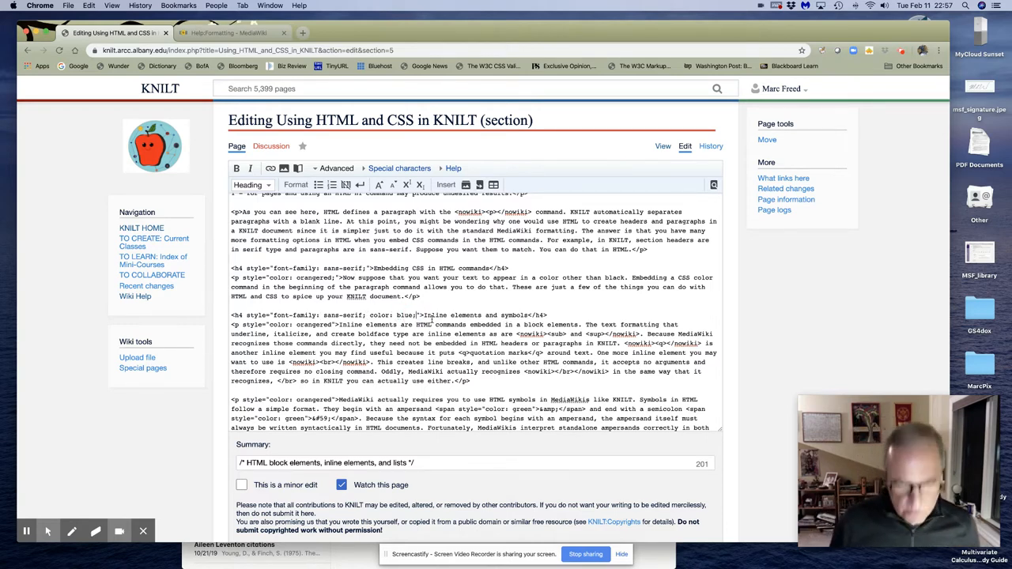
scroll("down", 3)
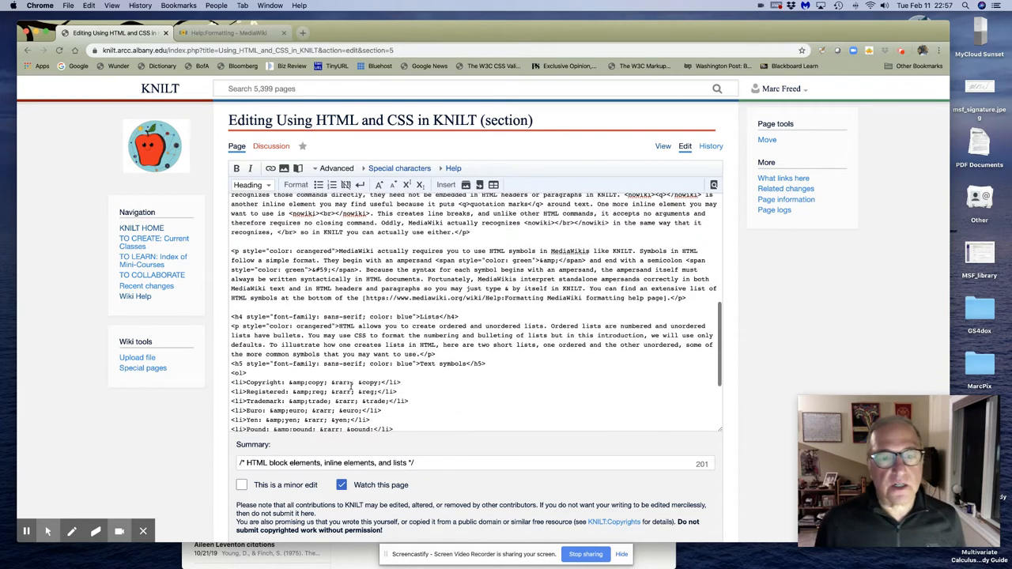
scroll("down", 3)
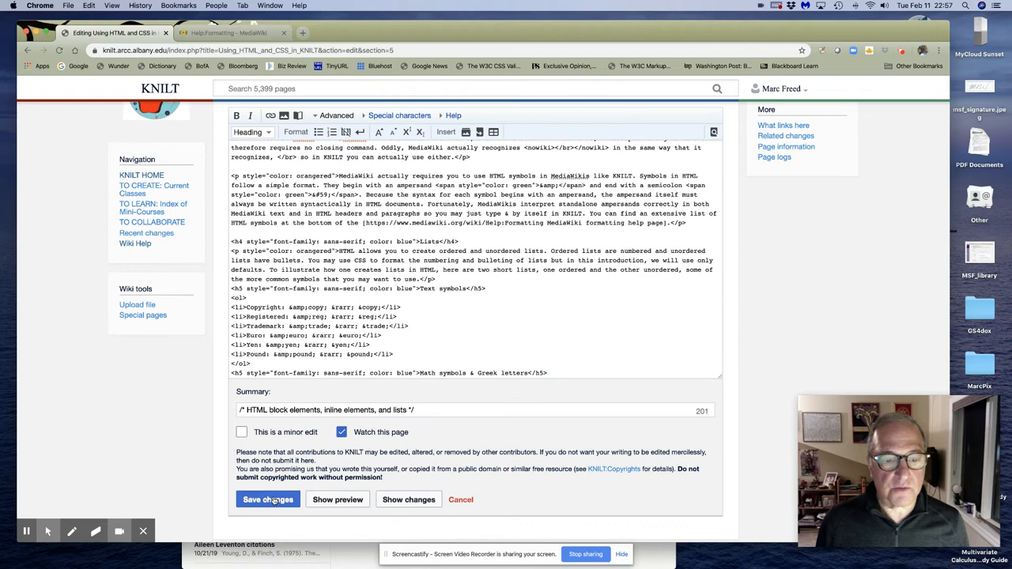
left_click(267, 500)
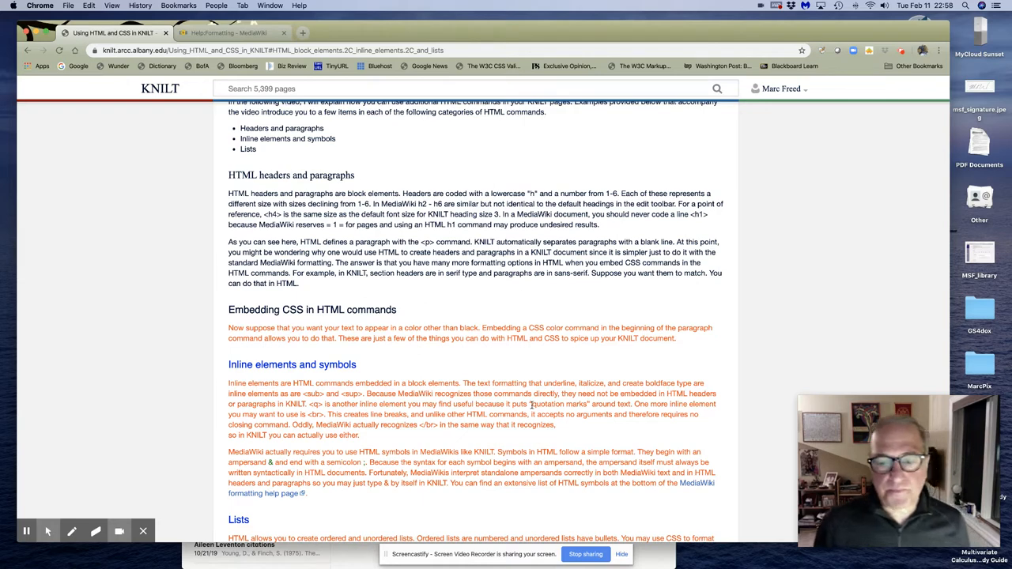
mouse_move(386, 401)
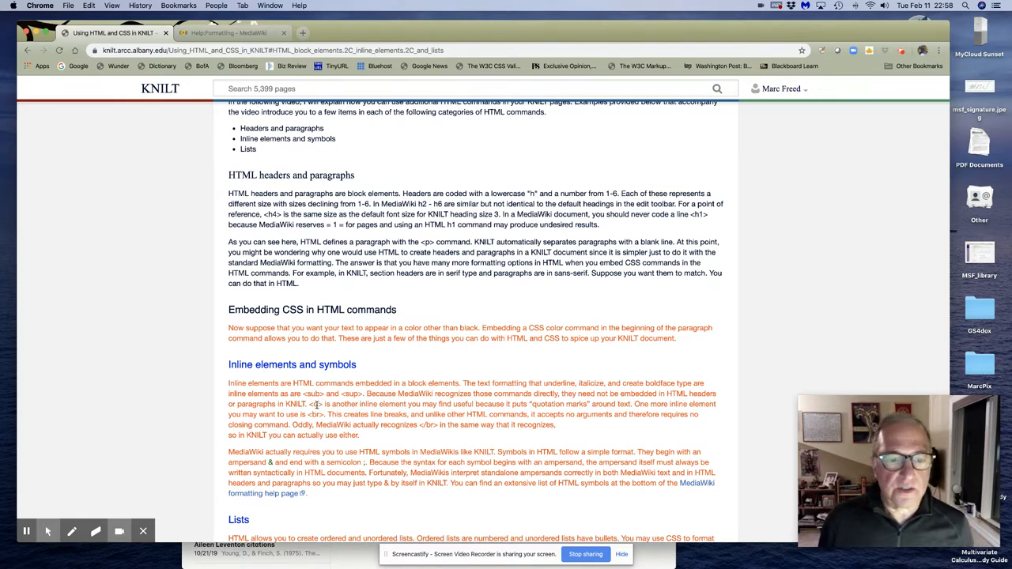
mouse_move(499, 385)
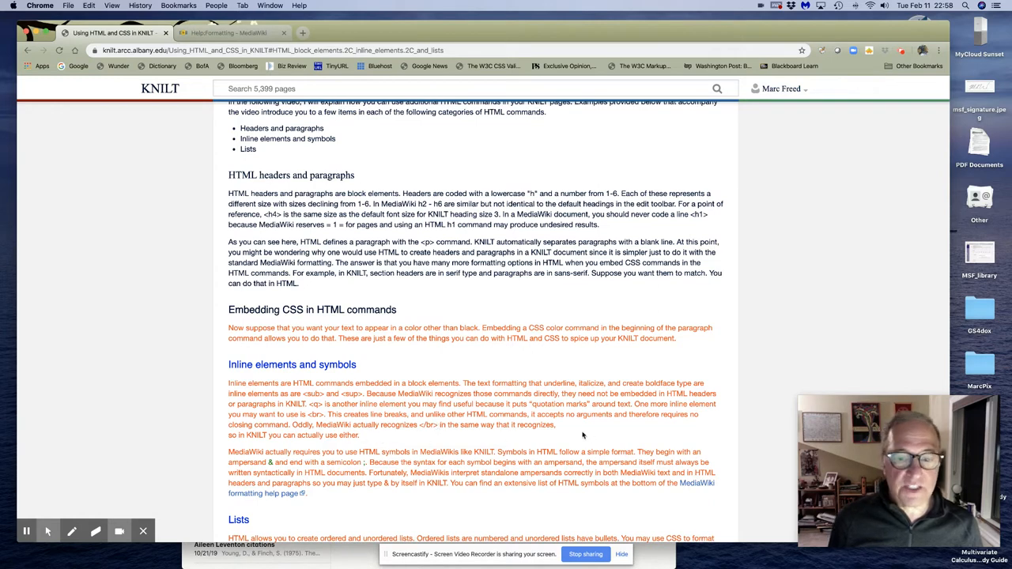
scroll("down", 3)
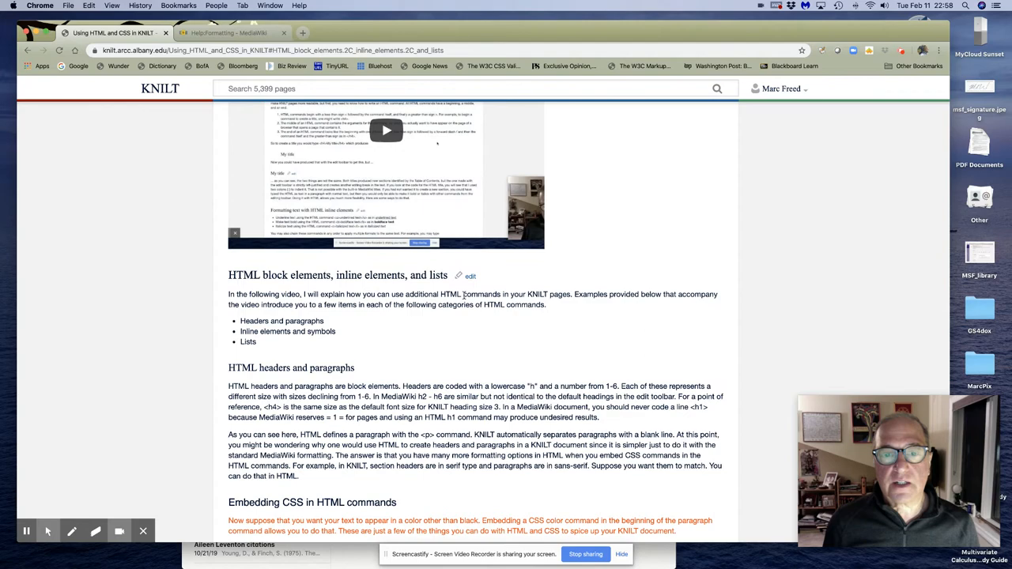
left_click(471, 275)
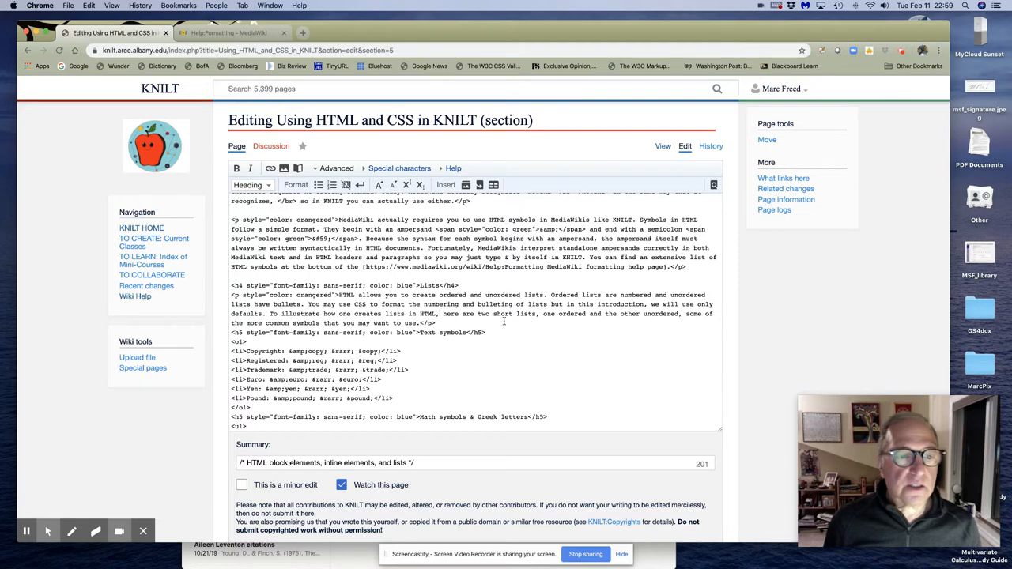
scroll("down", 3)
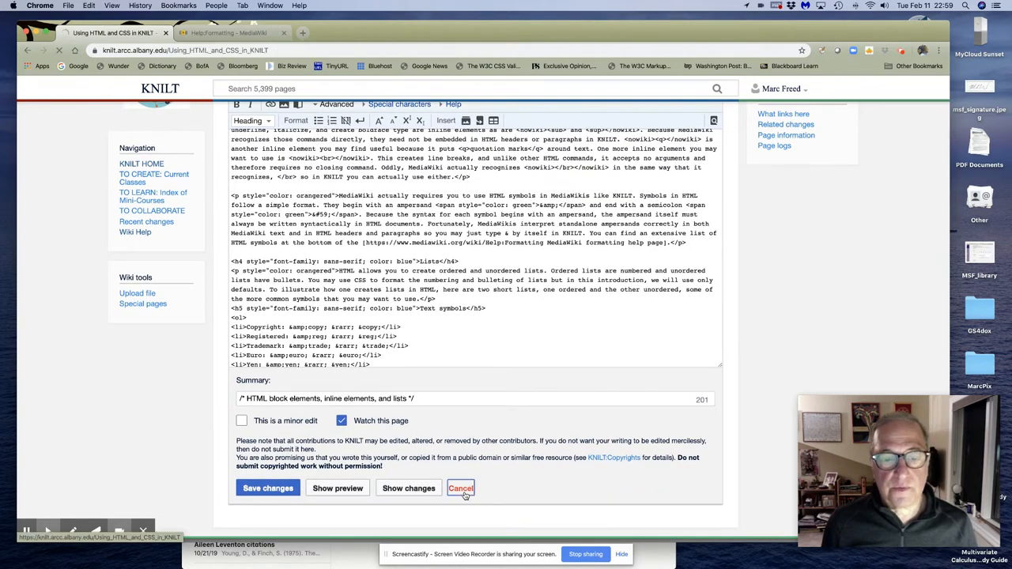
Cancel the section edit unsaved and review the rendered Lists and symbol examples.
left_click(462, 487)
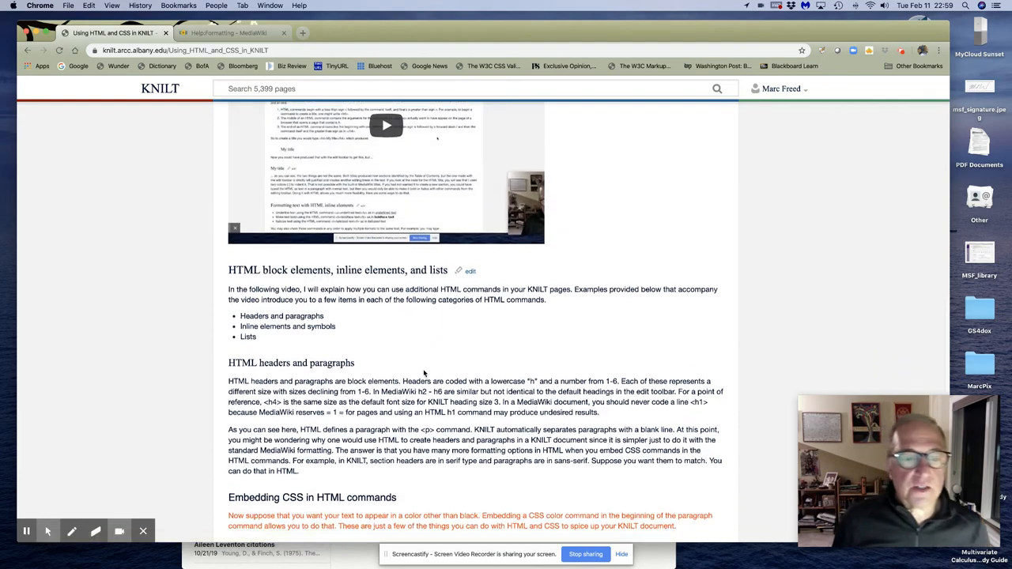
scroll("down", 3)
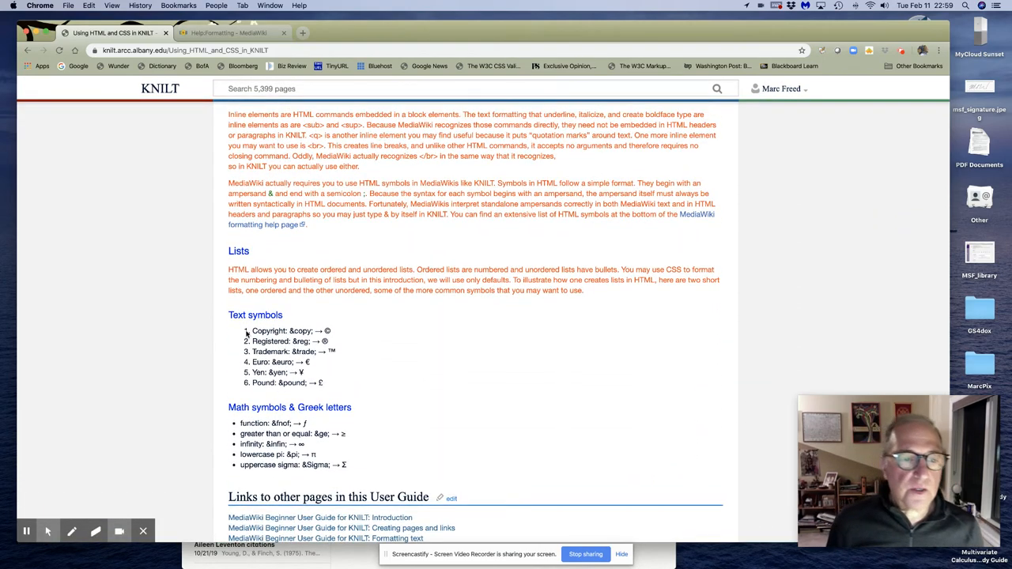
mouse_move(244, 332)
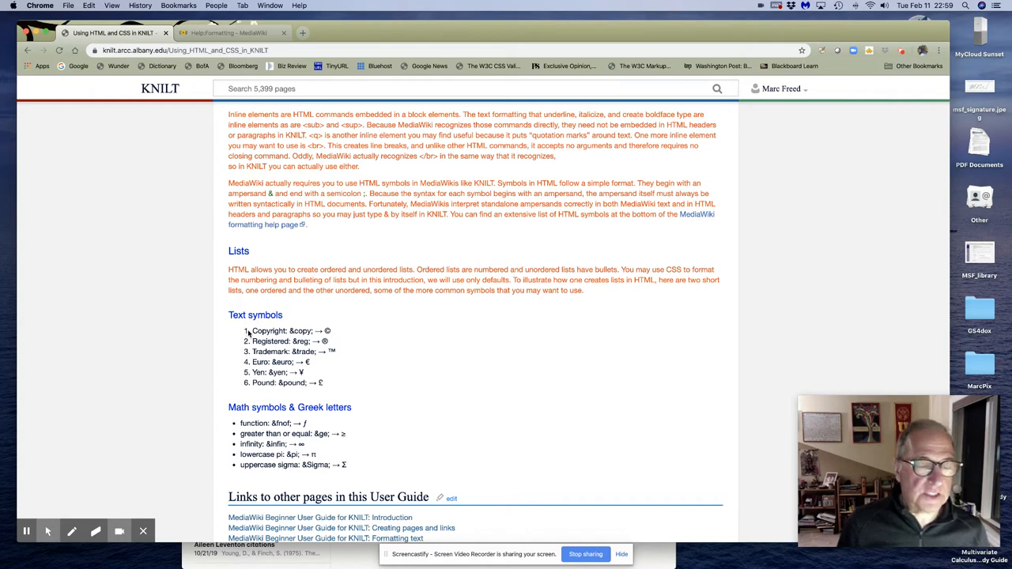
mouse_move(239, 475)
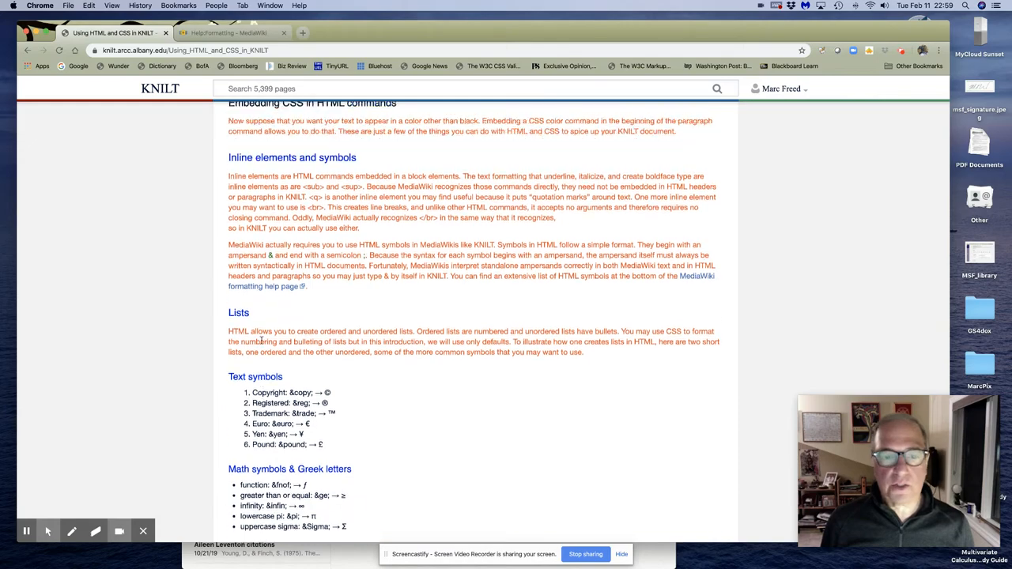
scroll("up", 3)
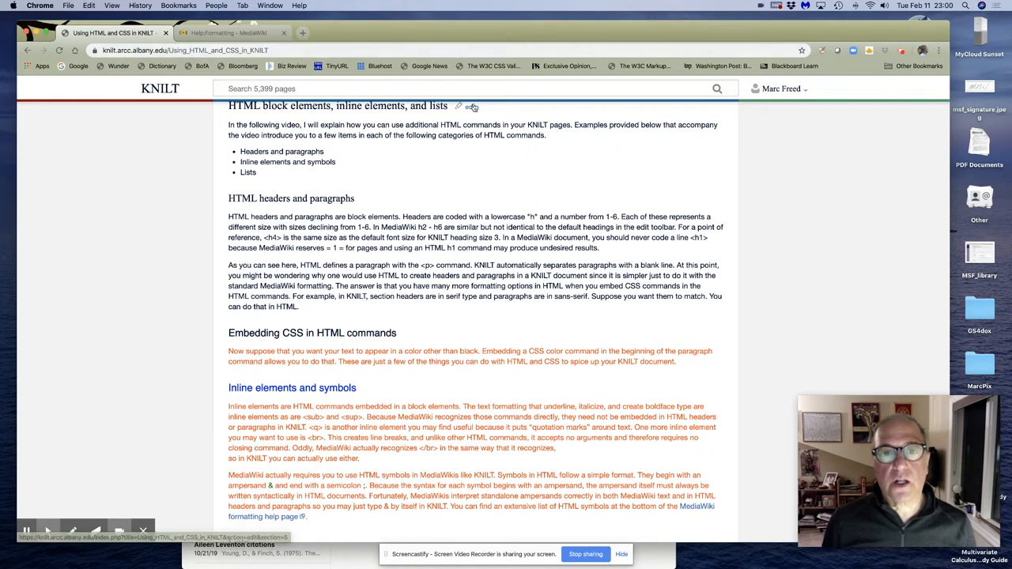
left_click(471, 104)
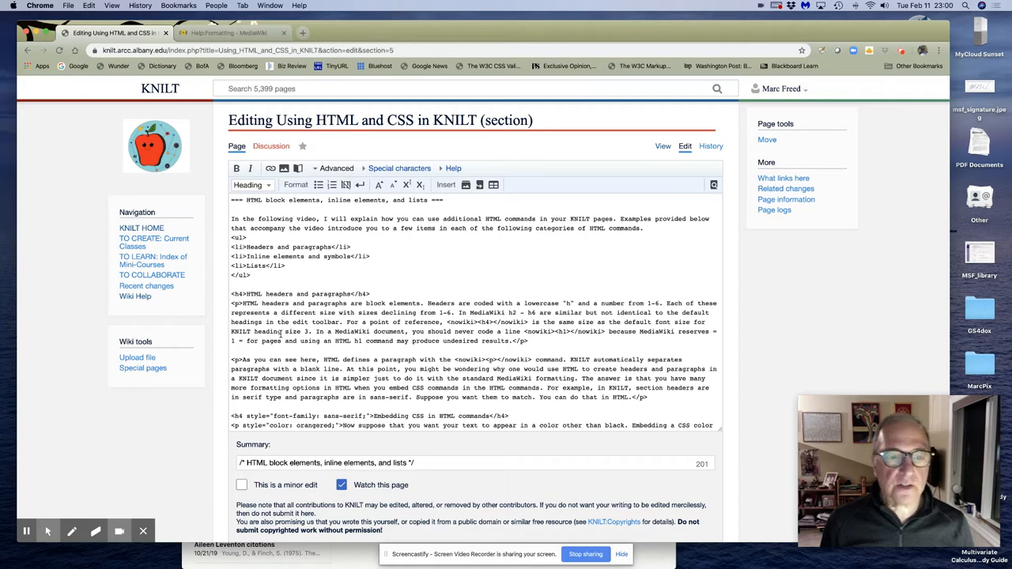
scroll("down", 3)
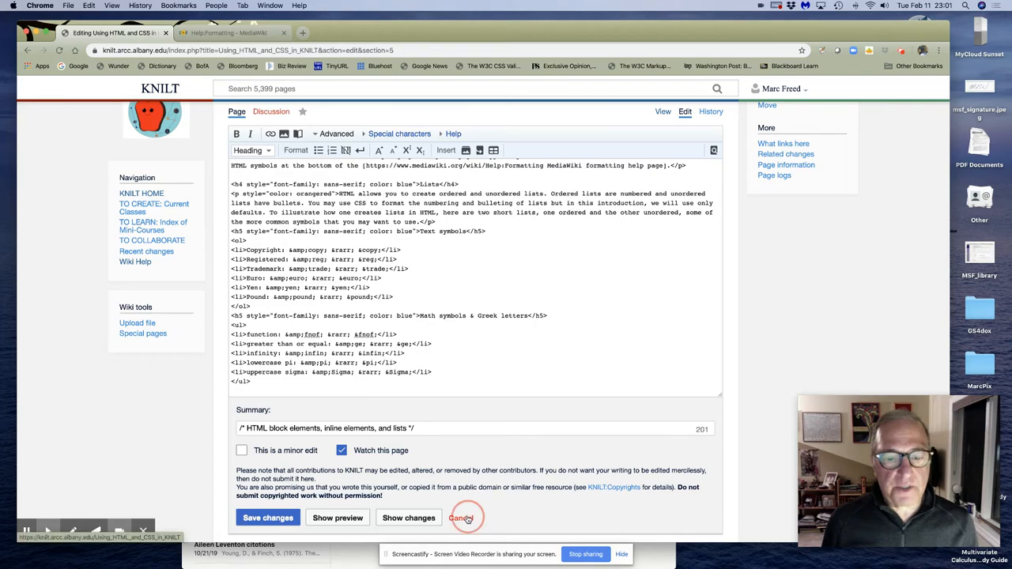
left_click(462, 519)
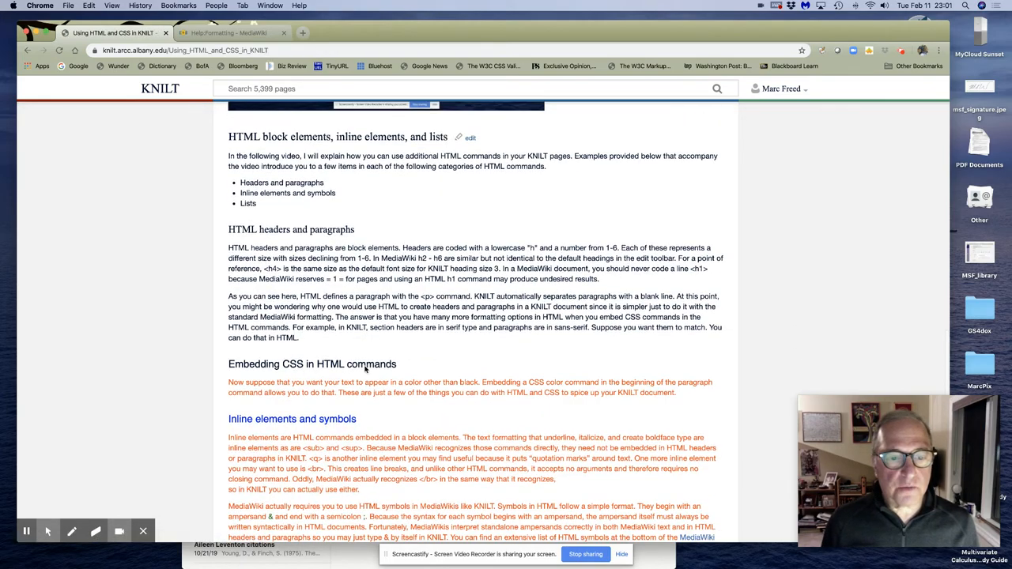
Change the Copyright item's entity markup under Text symbols and save so it renders ©.
scroll("down", 3)
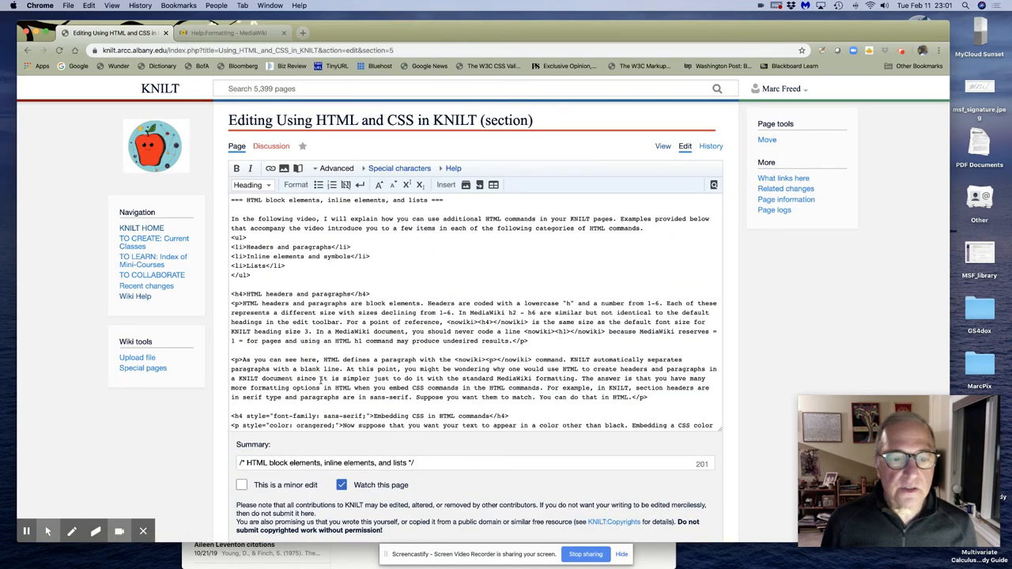
scroll("down", 3)
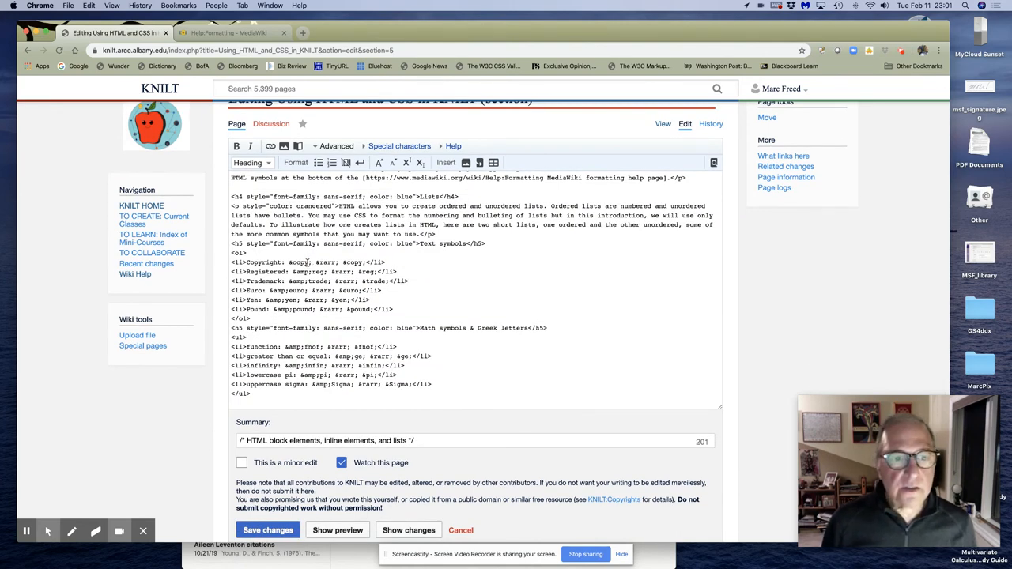
left_click(267, 531)
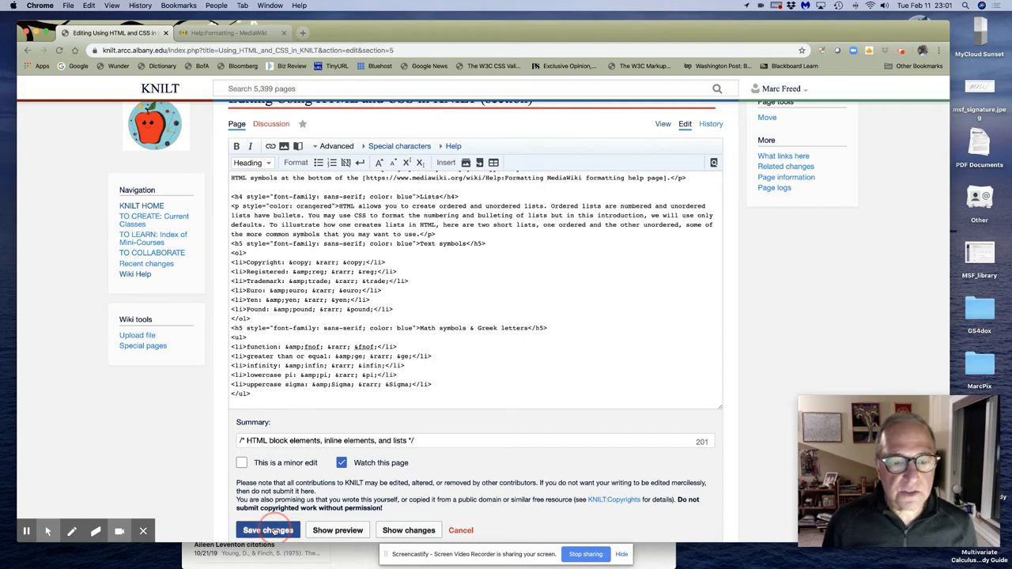
left_click(268, 529)
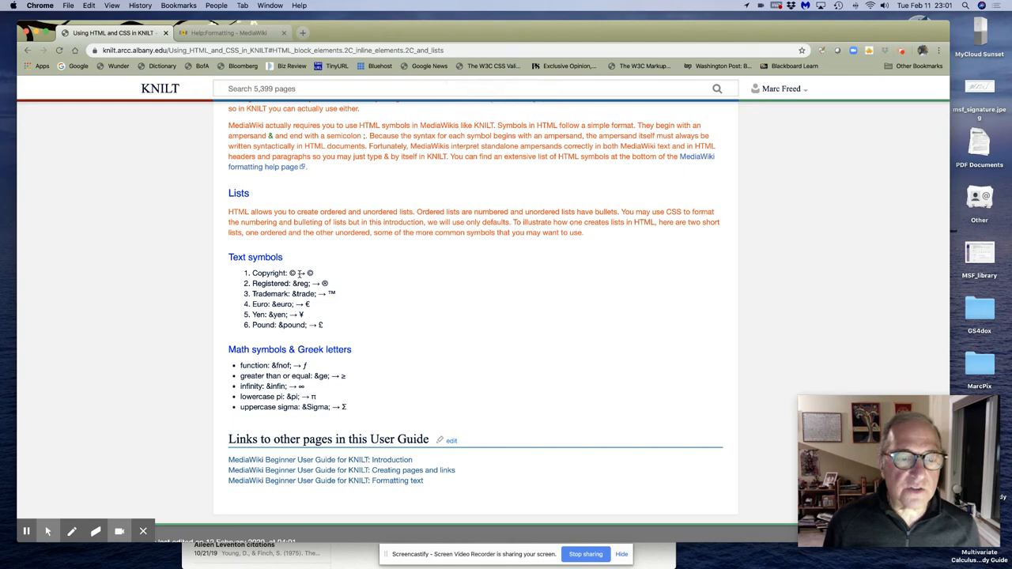
Reopen the block elements section source and scroll to the Text and Math symbols list markup.
scroll("down", 3)
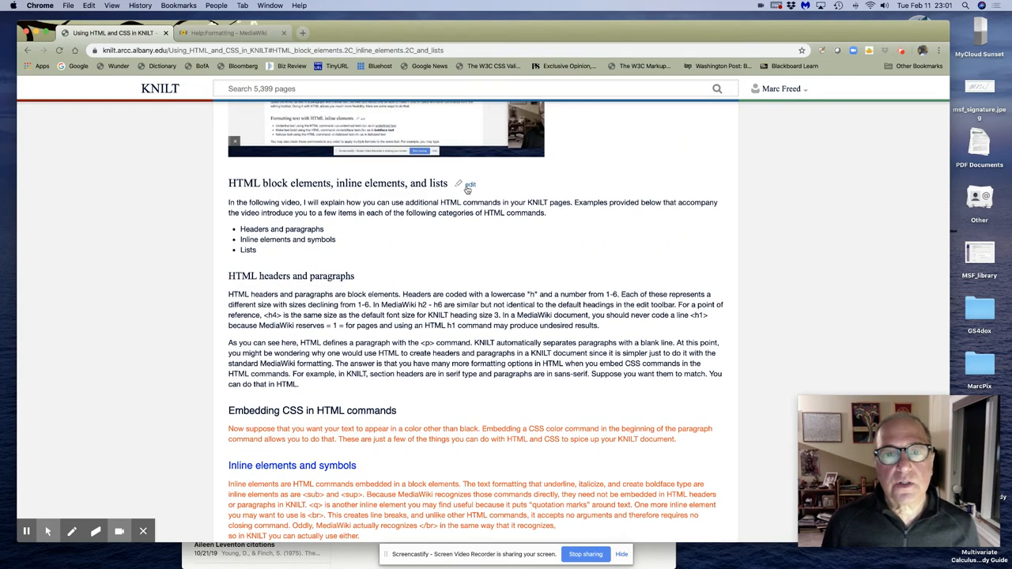
left_click(470, 184)
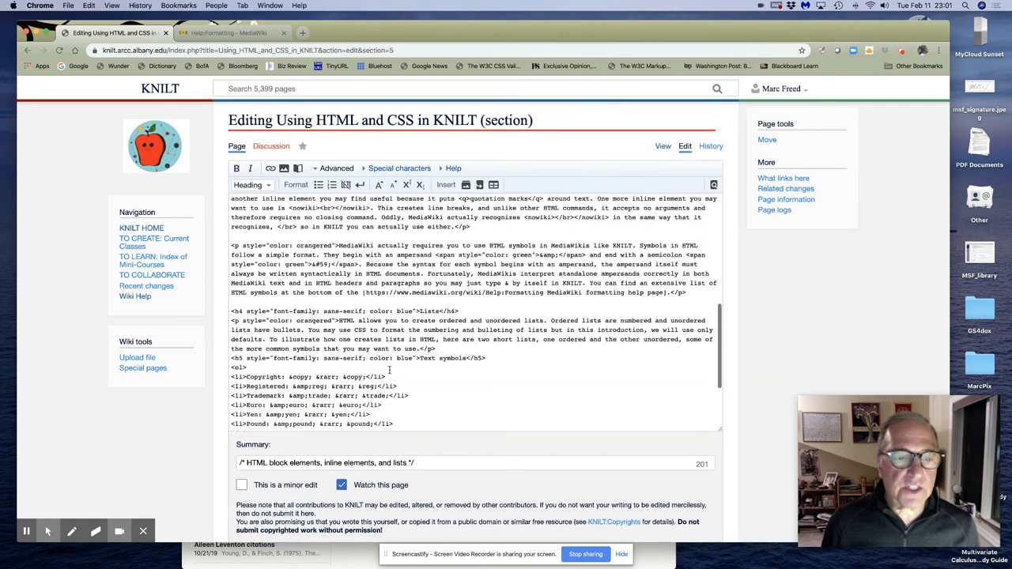
scroll("down", 3)
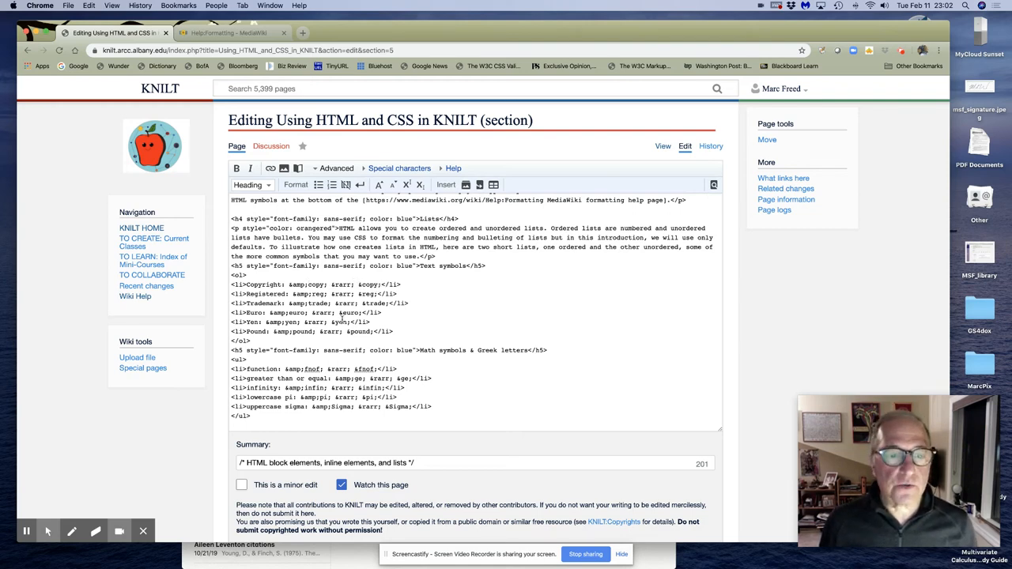
scroll("down", 3)
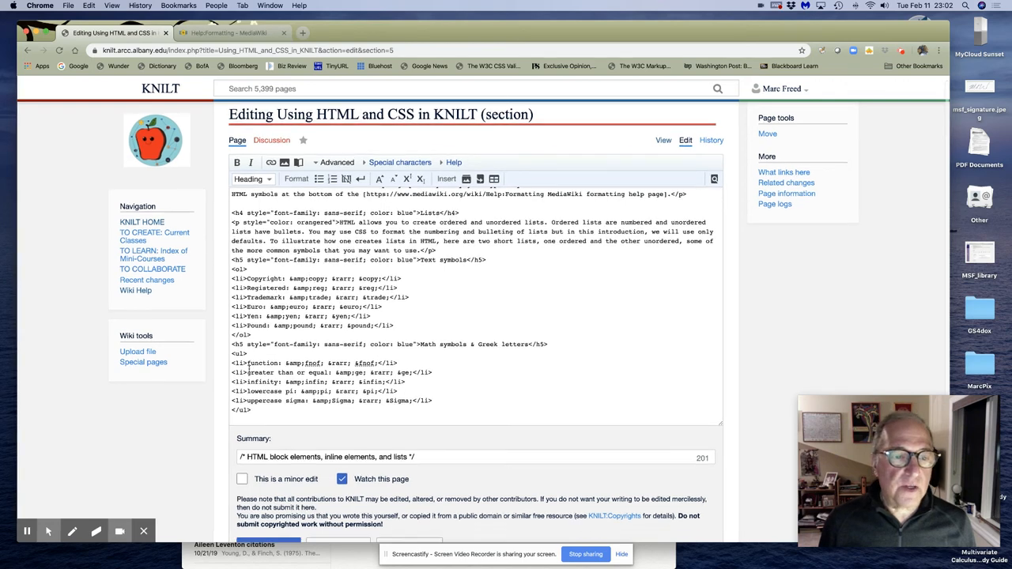
scroll("down", 3)
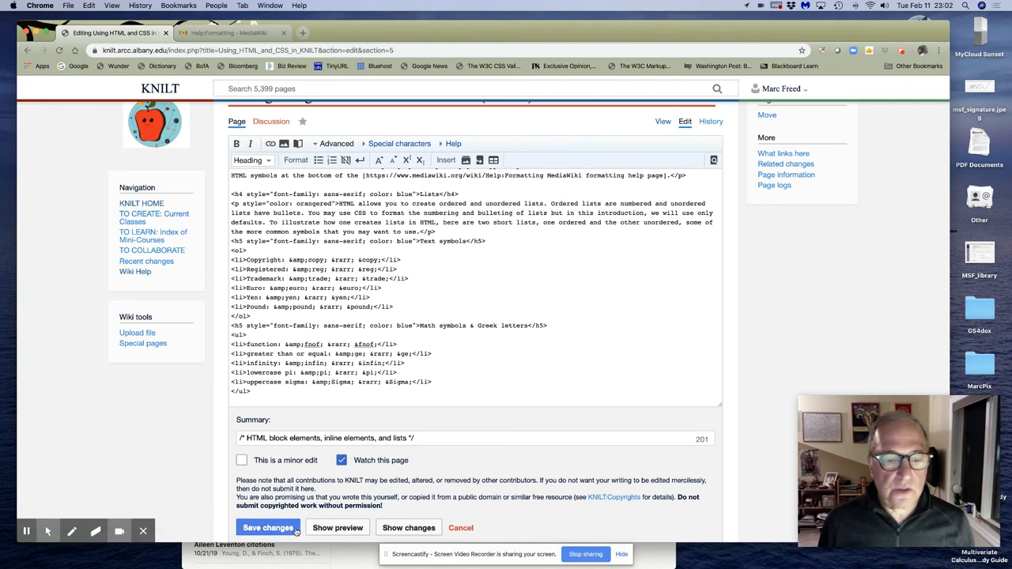
Save the section, check the MediaWiki Help:Formatting symbol table, and return to the KNILT article.
left_click(267, 528)
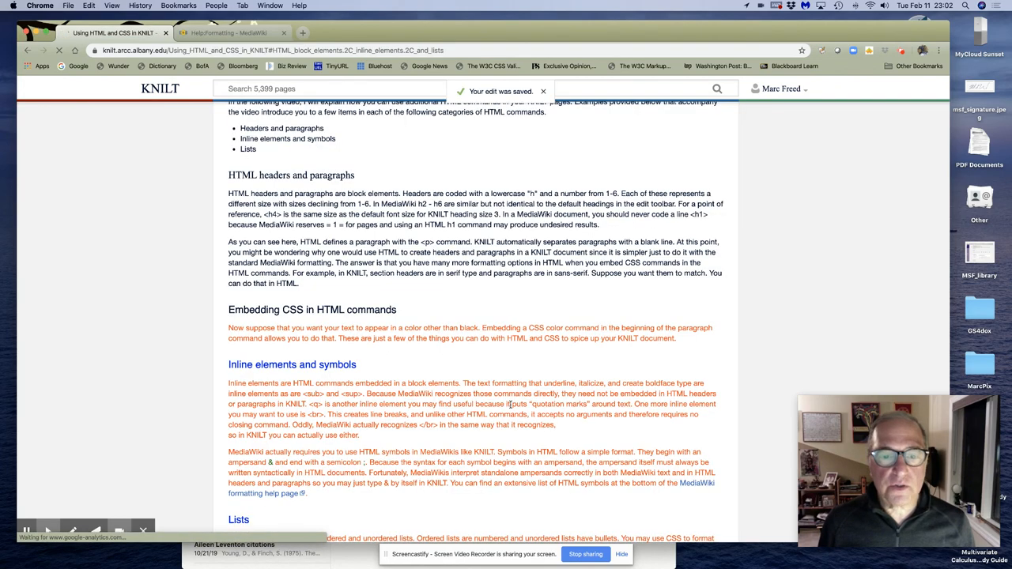
scroll("down", 3)
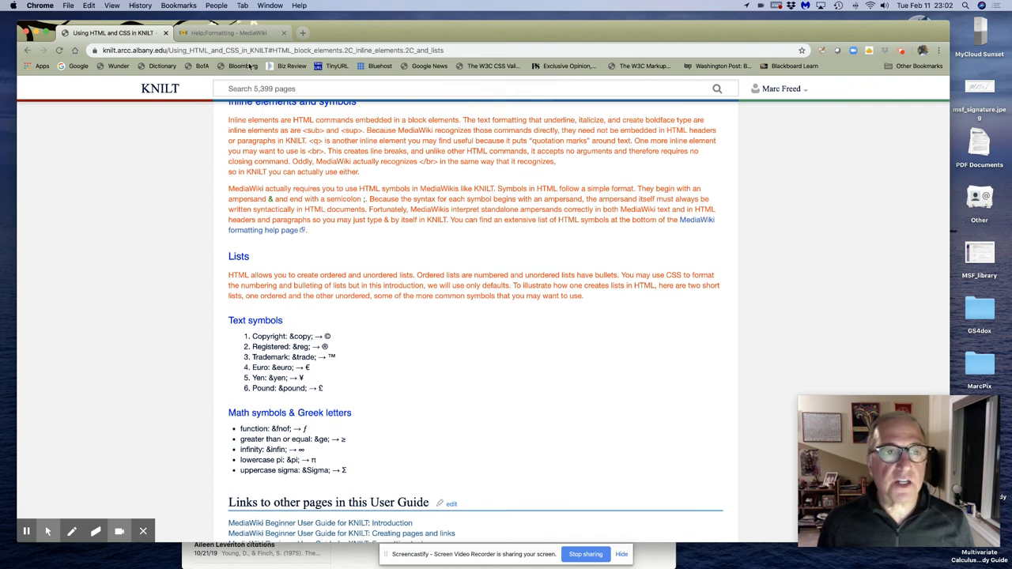
left_click(229, 32)
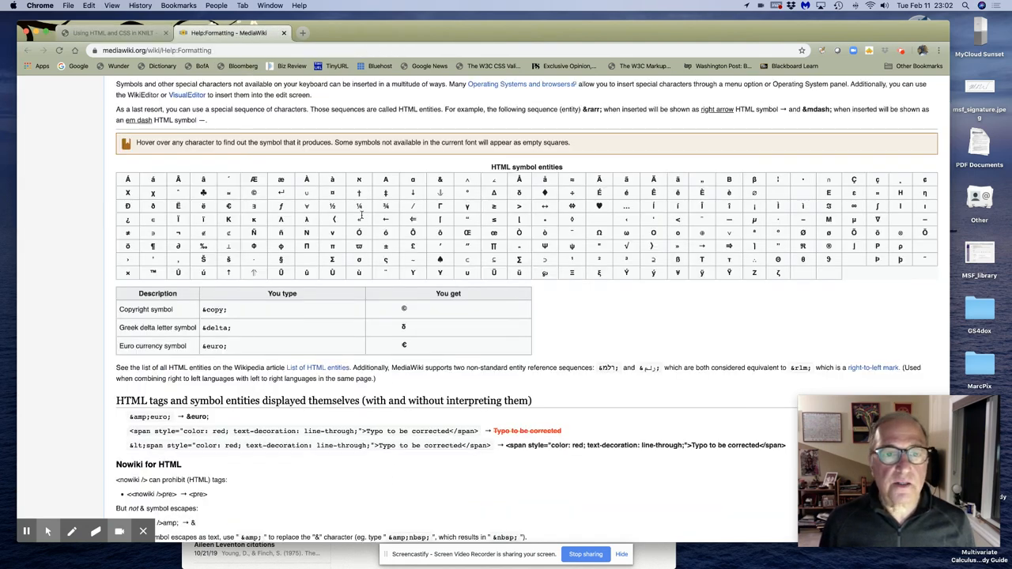
mouse_move(399, 265)
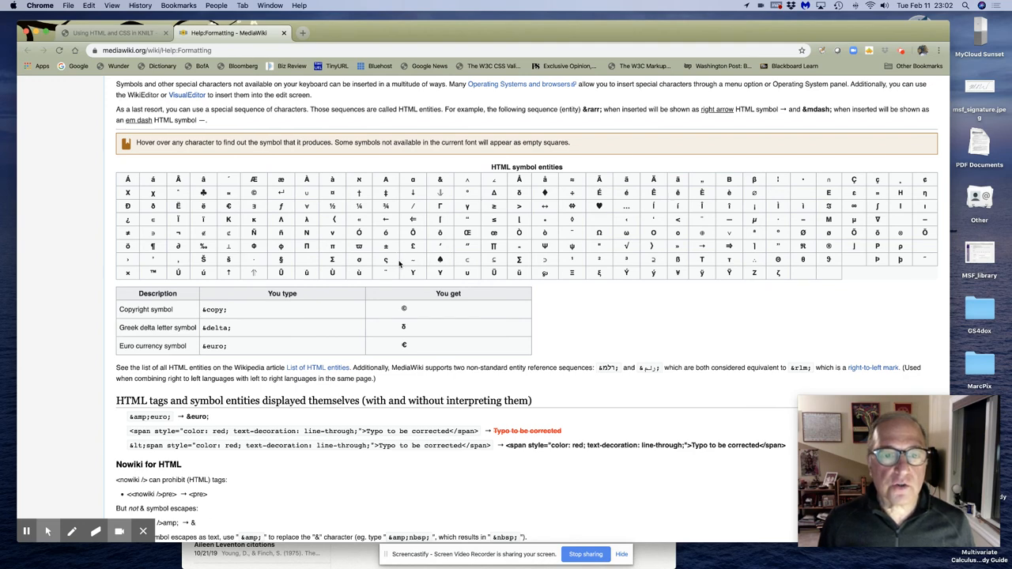
mouse_move(411, 247)
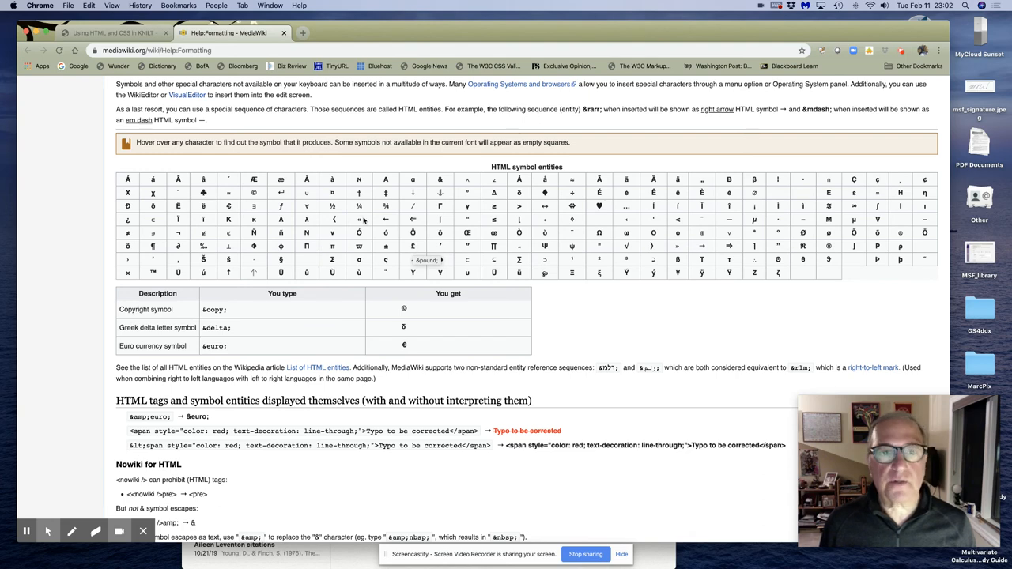
left_click(110, 31)
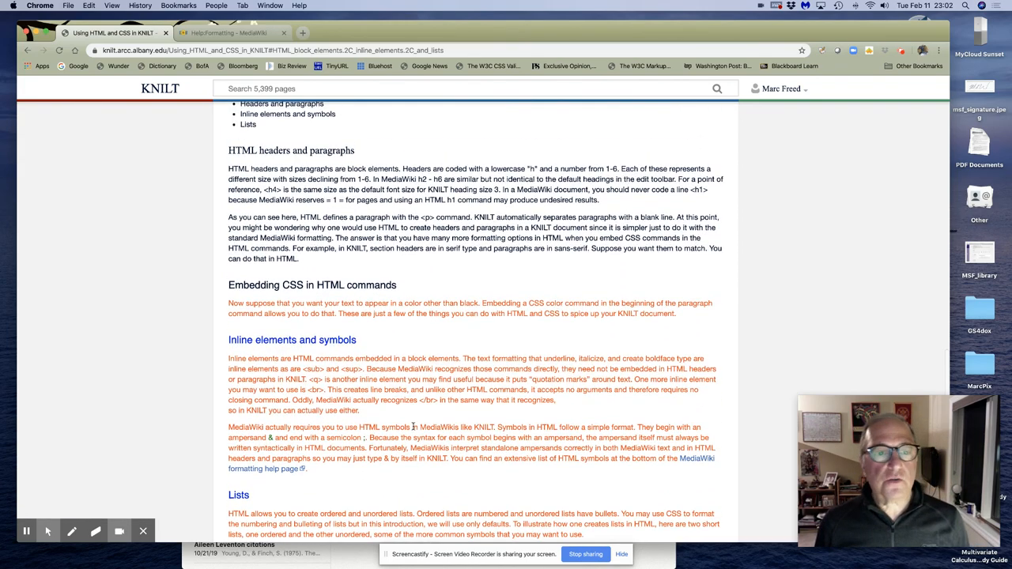
scroll("down", 3)
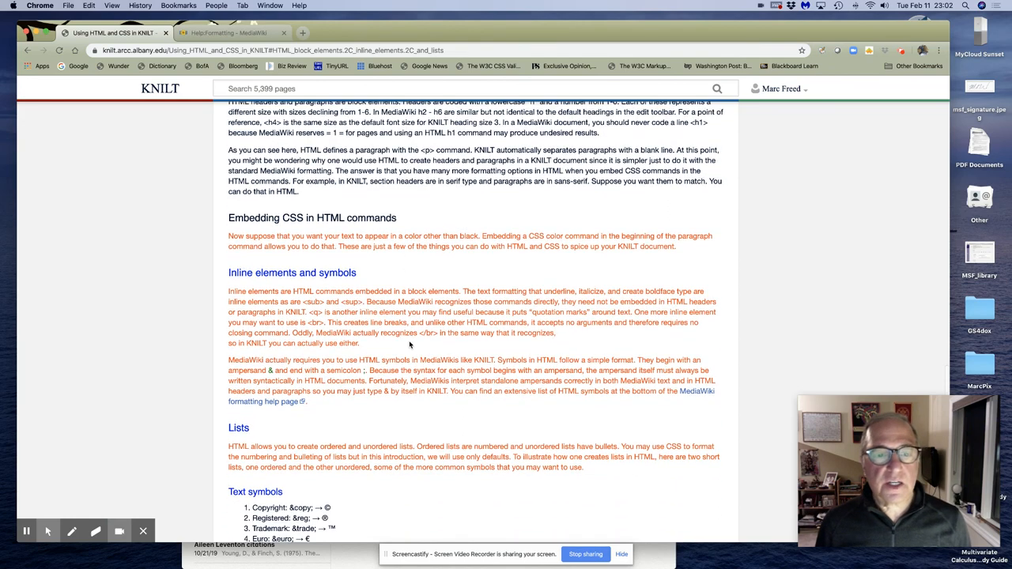
scroll("down", 3)
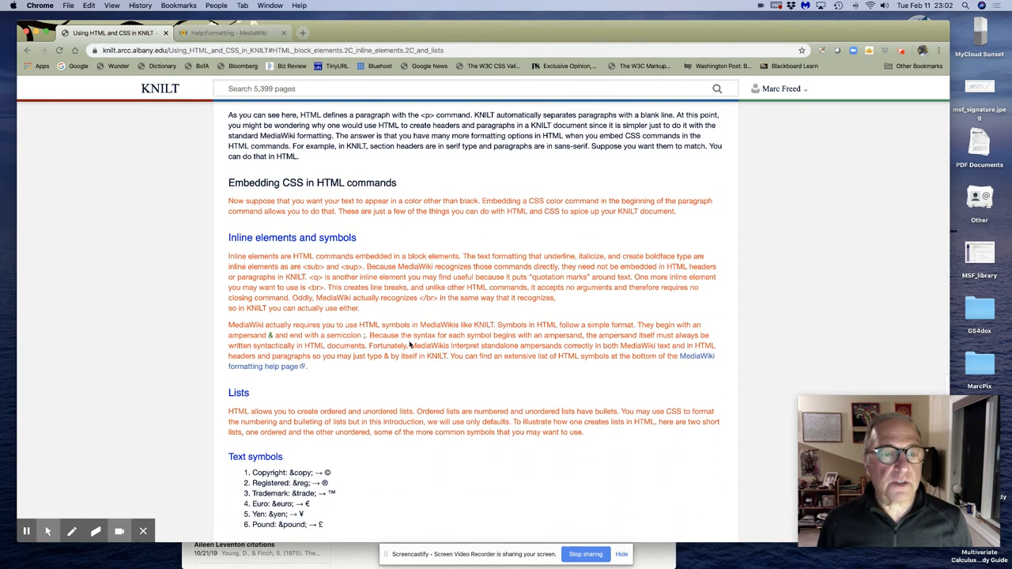
scroll("down", 3)
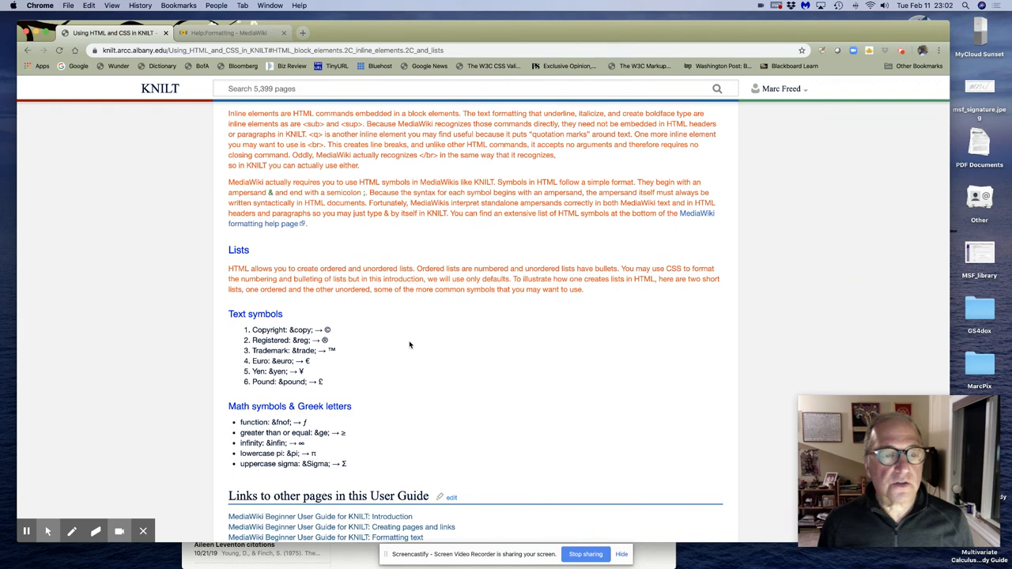
scroll("down", 3)
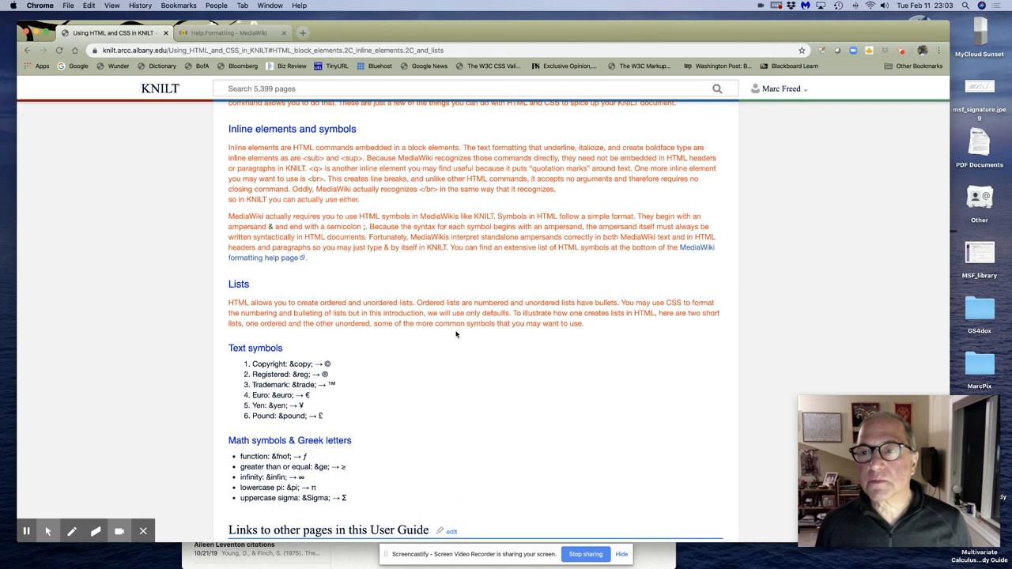
scroll("down", 3)
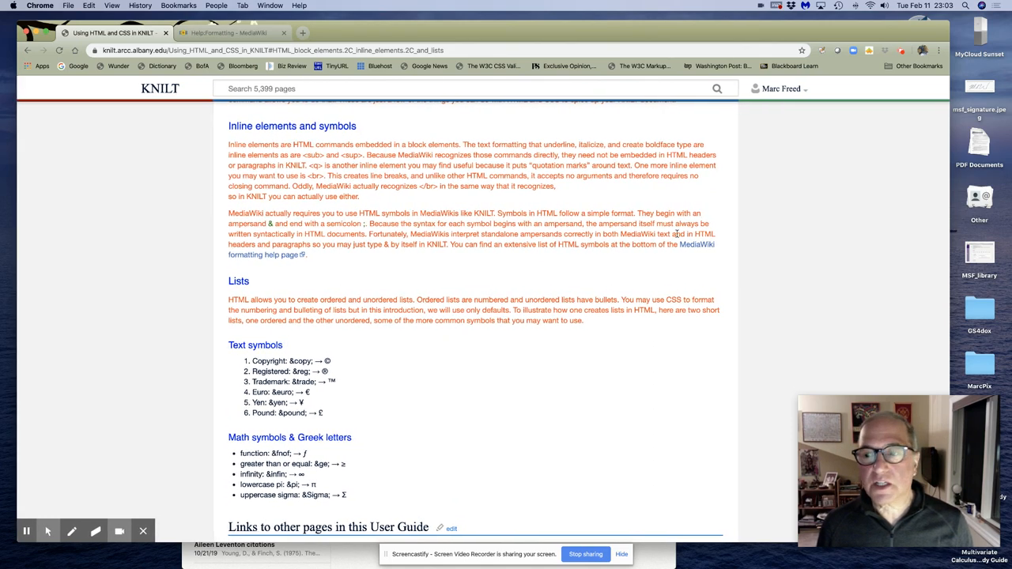